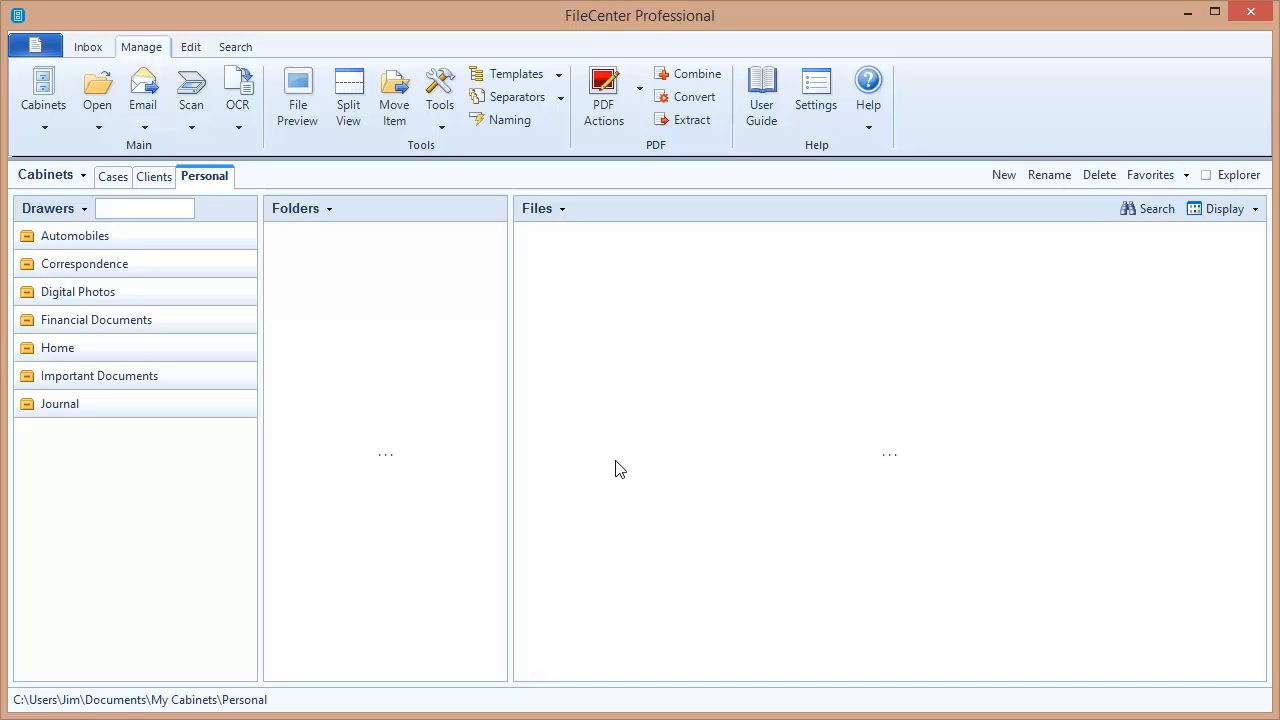
mouse_move(716, 348)
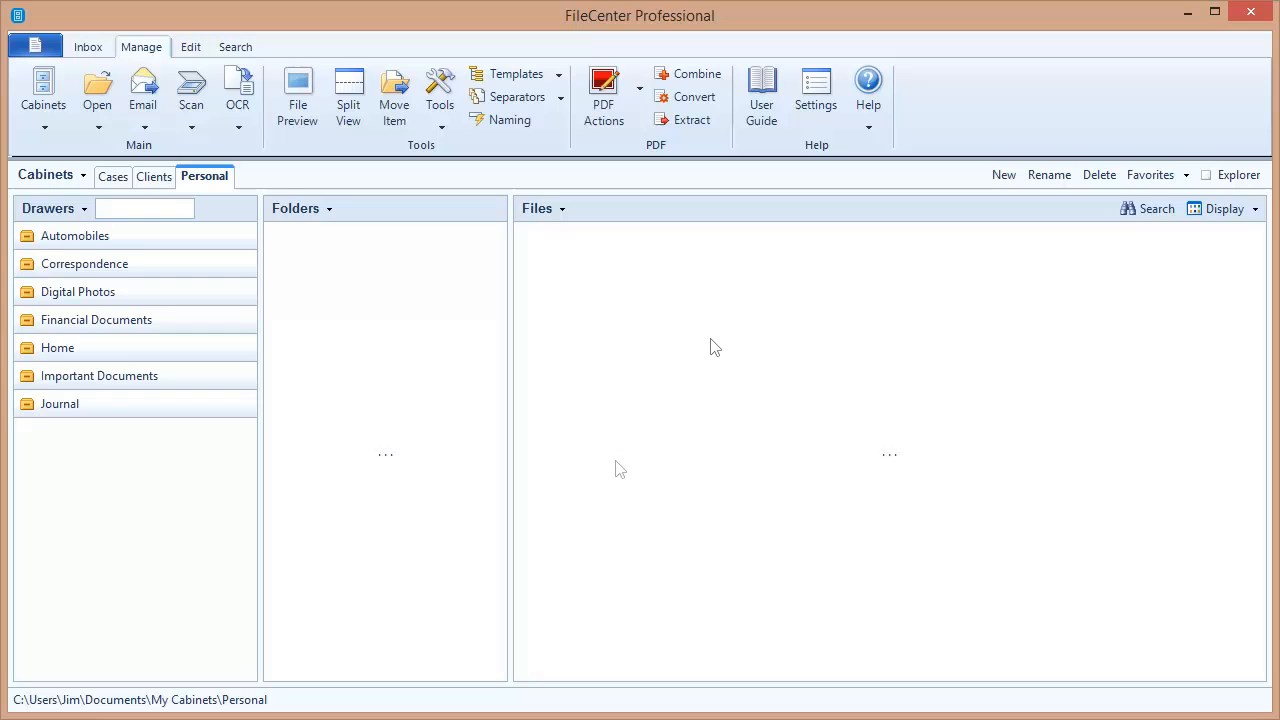
mouse_move(716, 348)
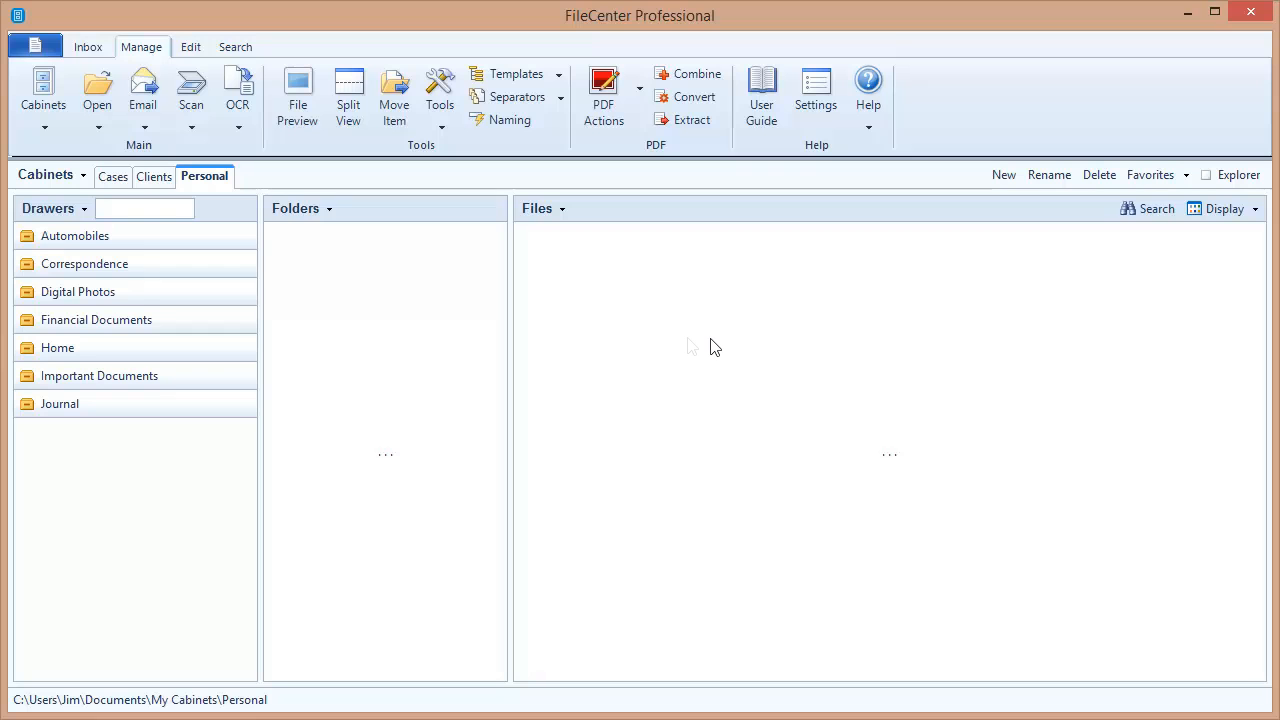
mouse_move(692, 346)
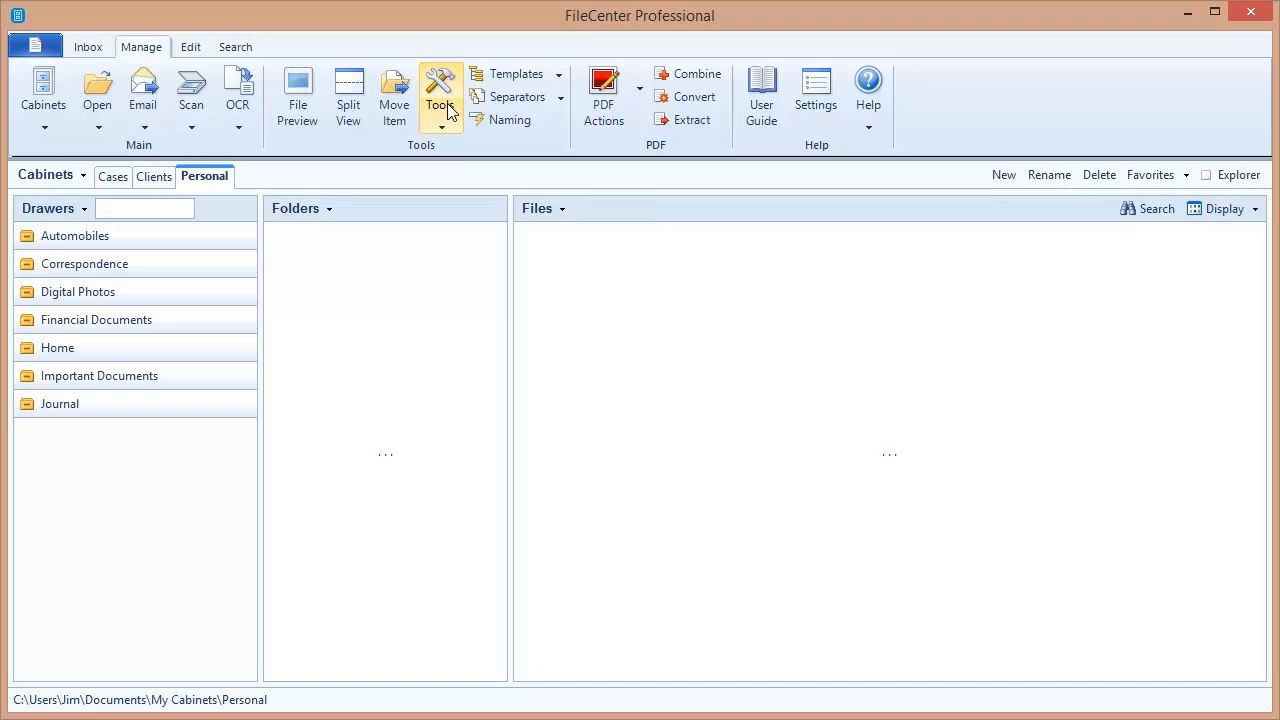
Bring up the shared settings administrator via Tools > Administer Shared Settings.
left_click(440, 96)
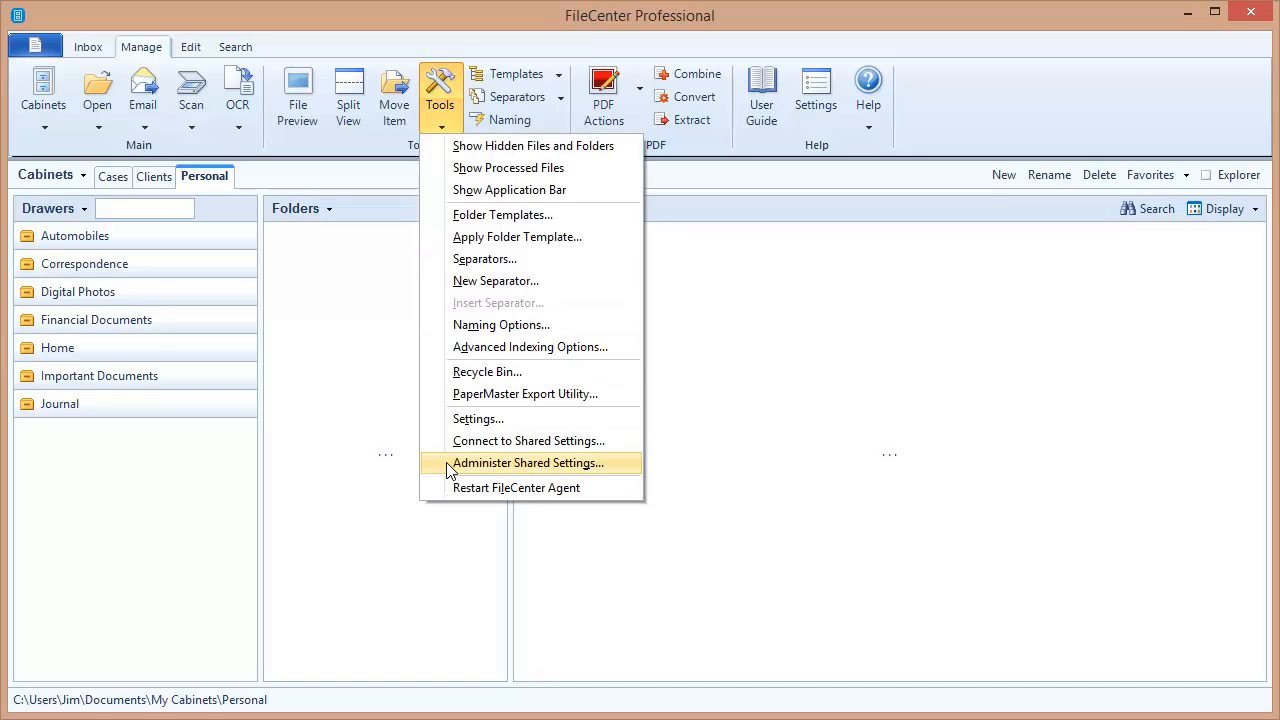
mouse_move(530, 476)
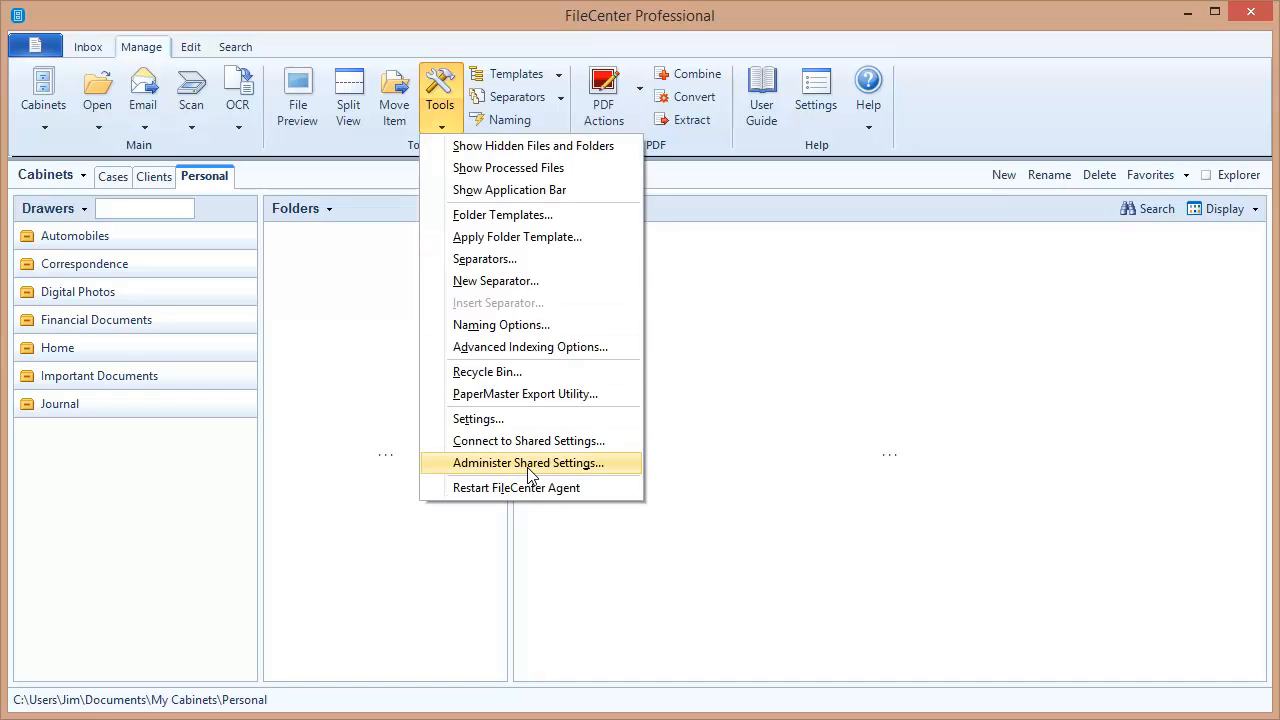
left_click(528, 462)
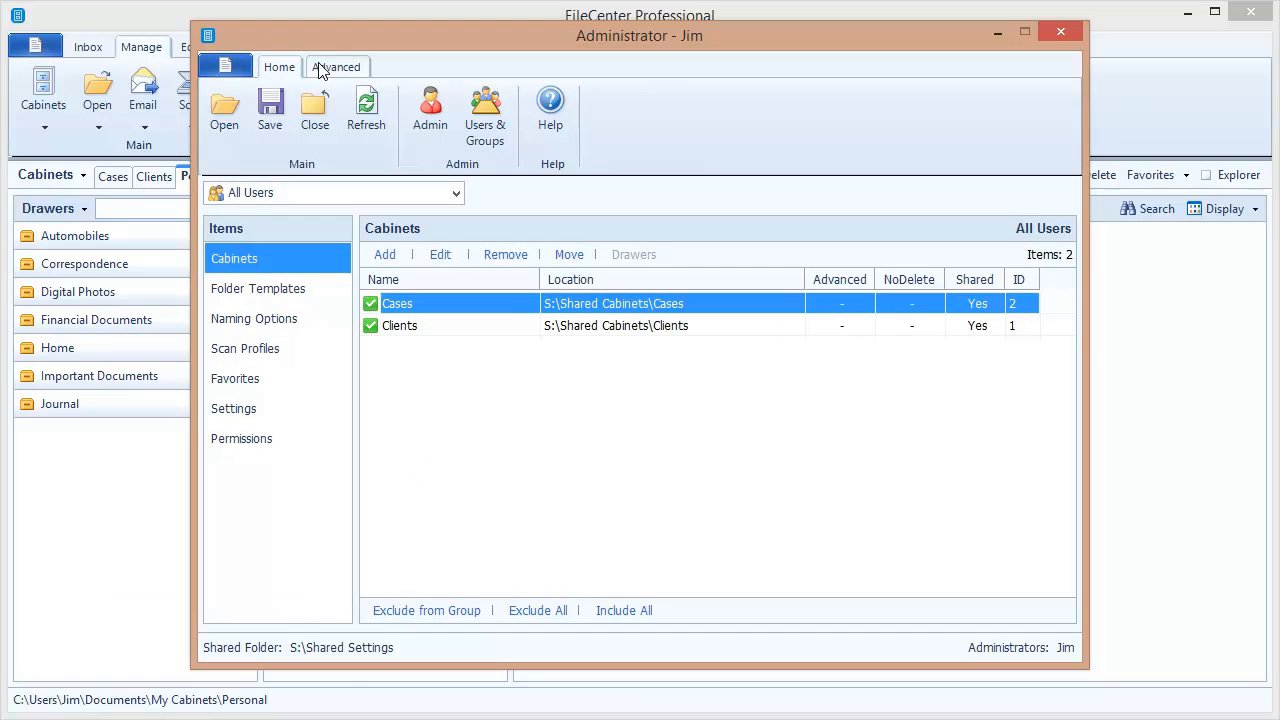
Show the Install File settings under Advanced Items in the Administrator window.
left_click(336, 66)
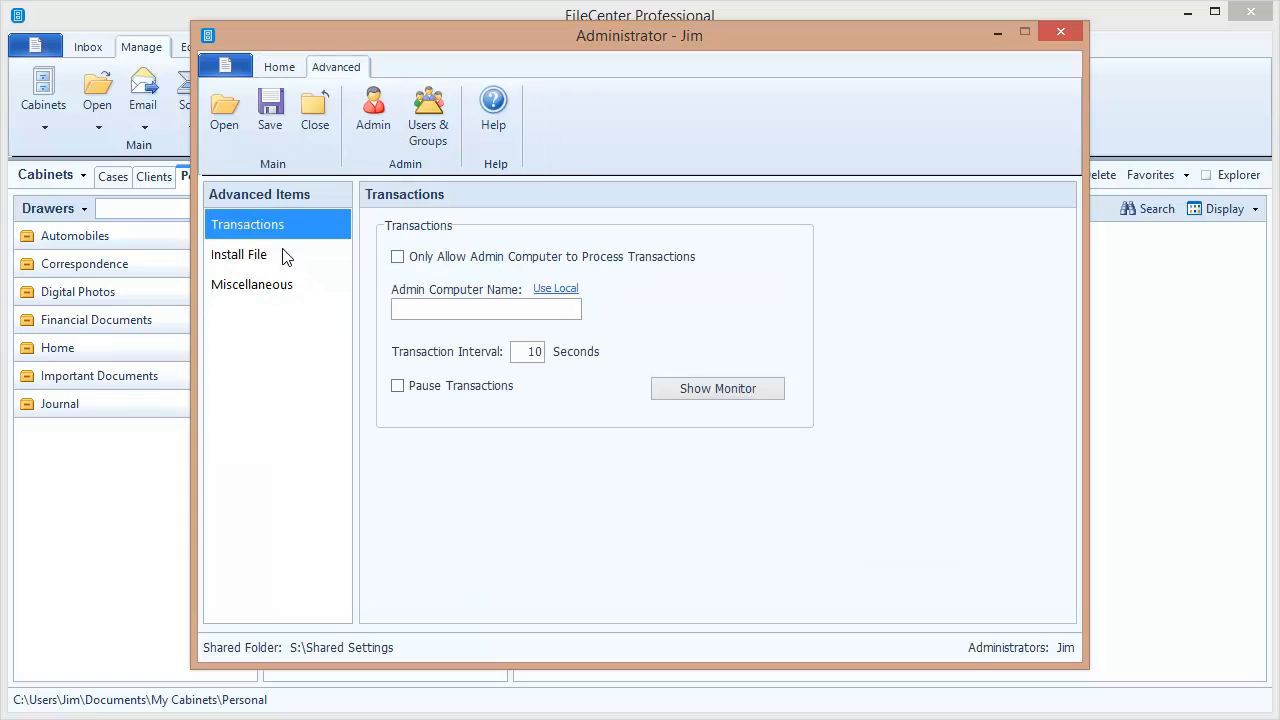
left_click(240, 254)
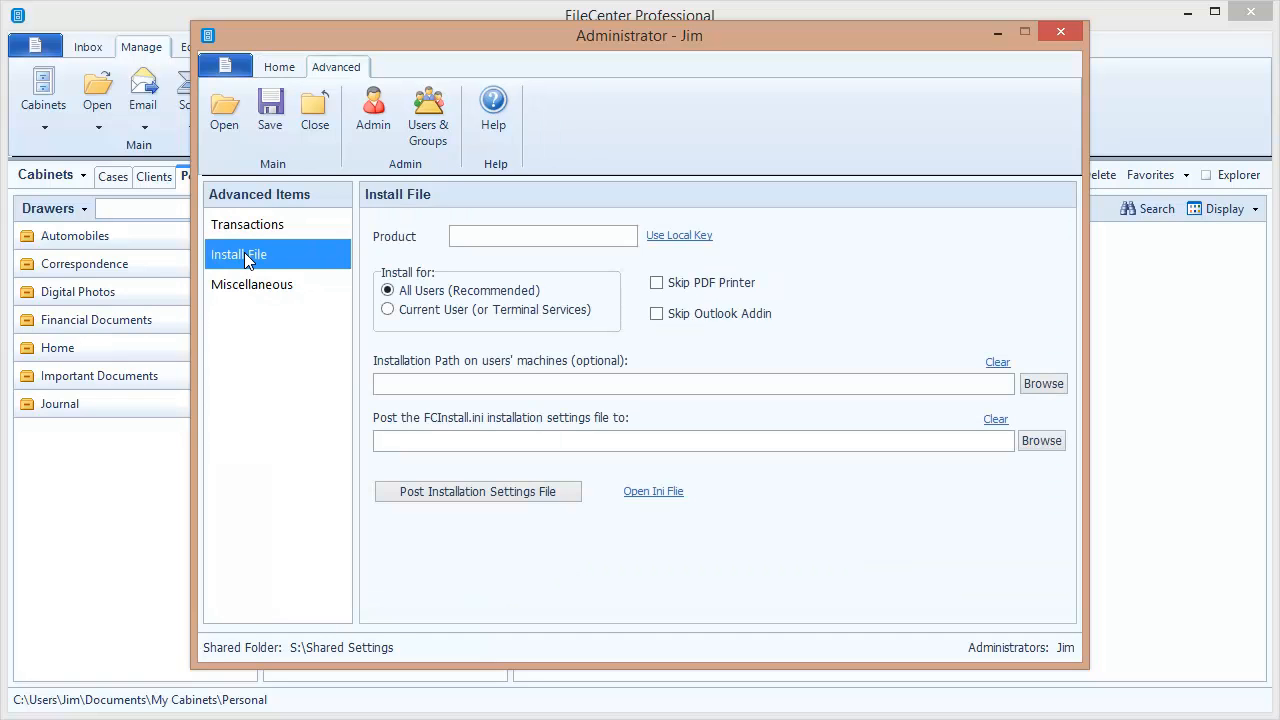
mouse_move(820, 276)
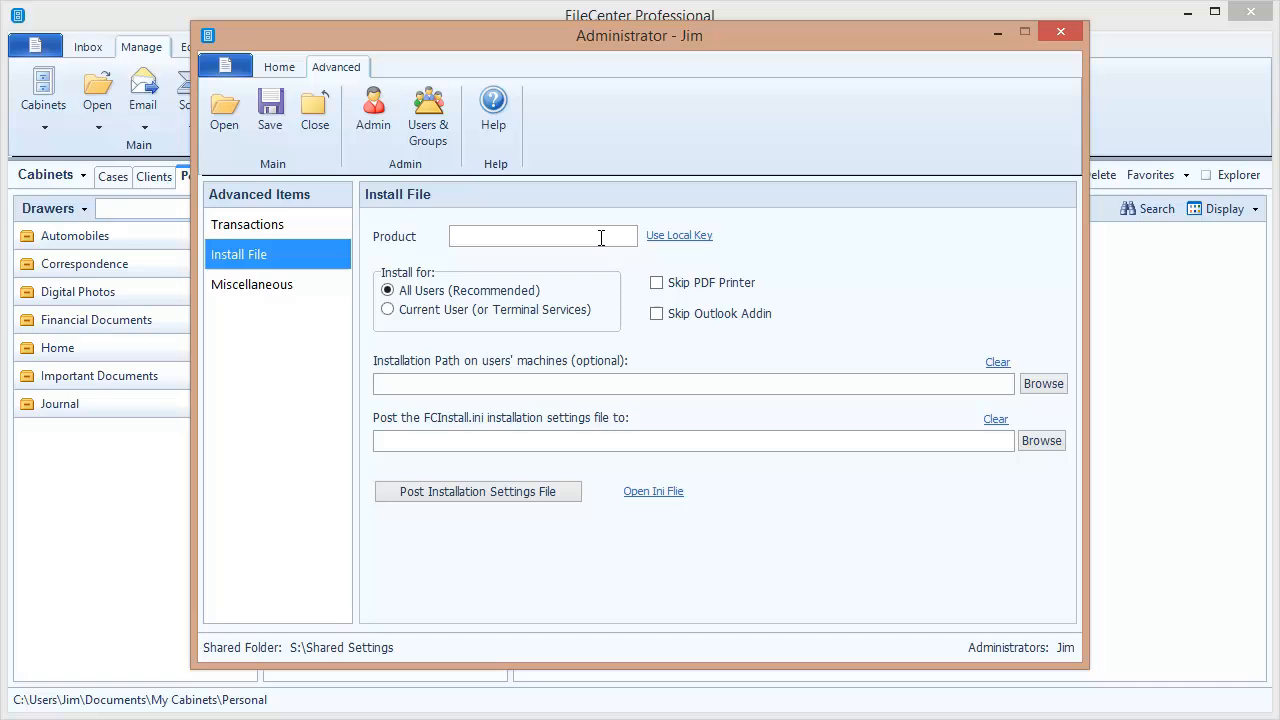
mouse_move(620, 224)
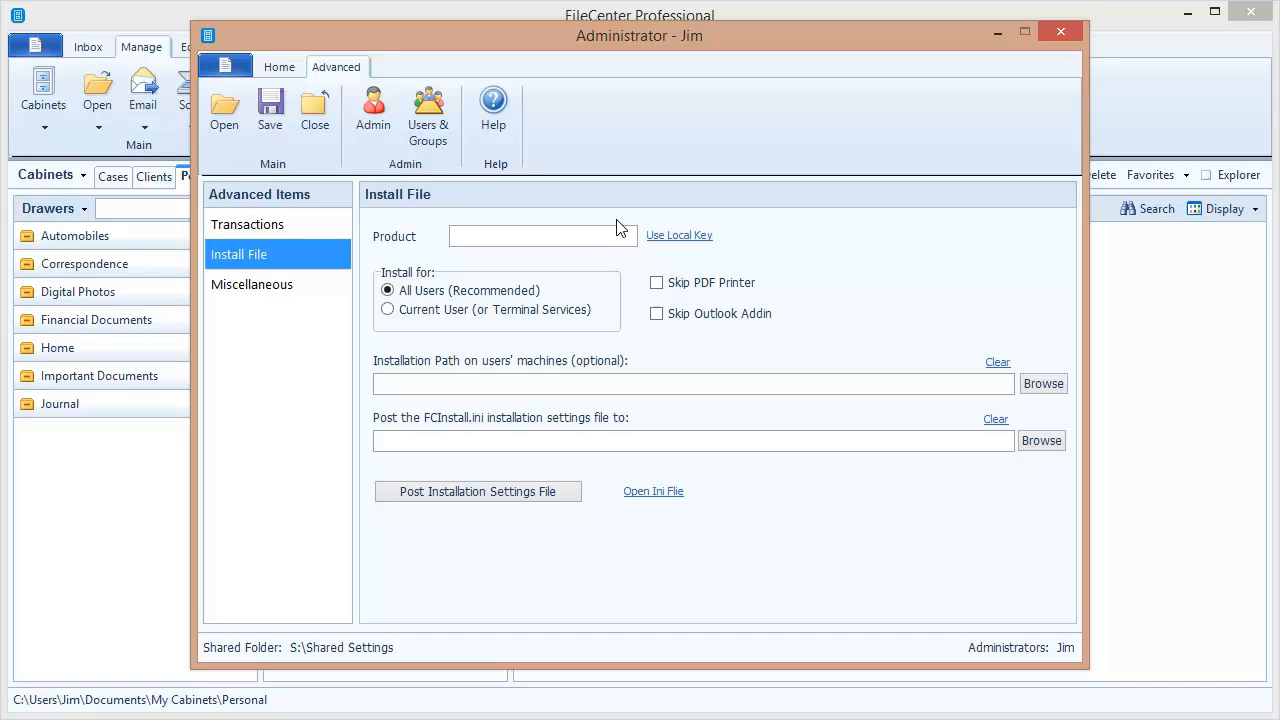
mouse_move(684, 244)
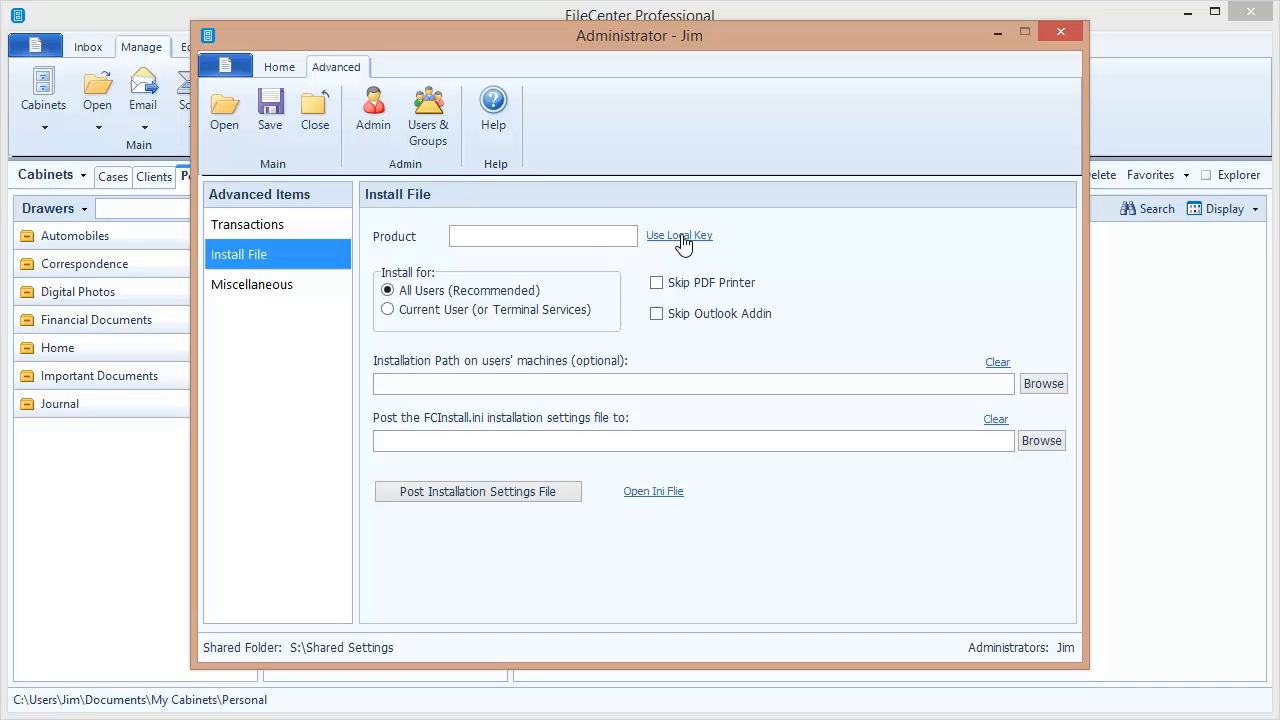
Fill the Product field with this computer's key using Use Local Key.
left_click(680, 236)
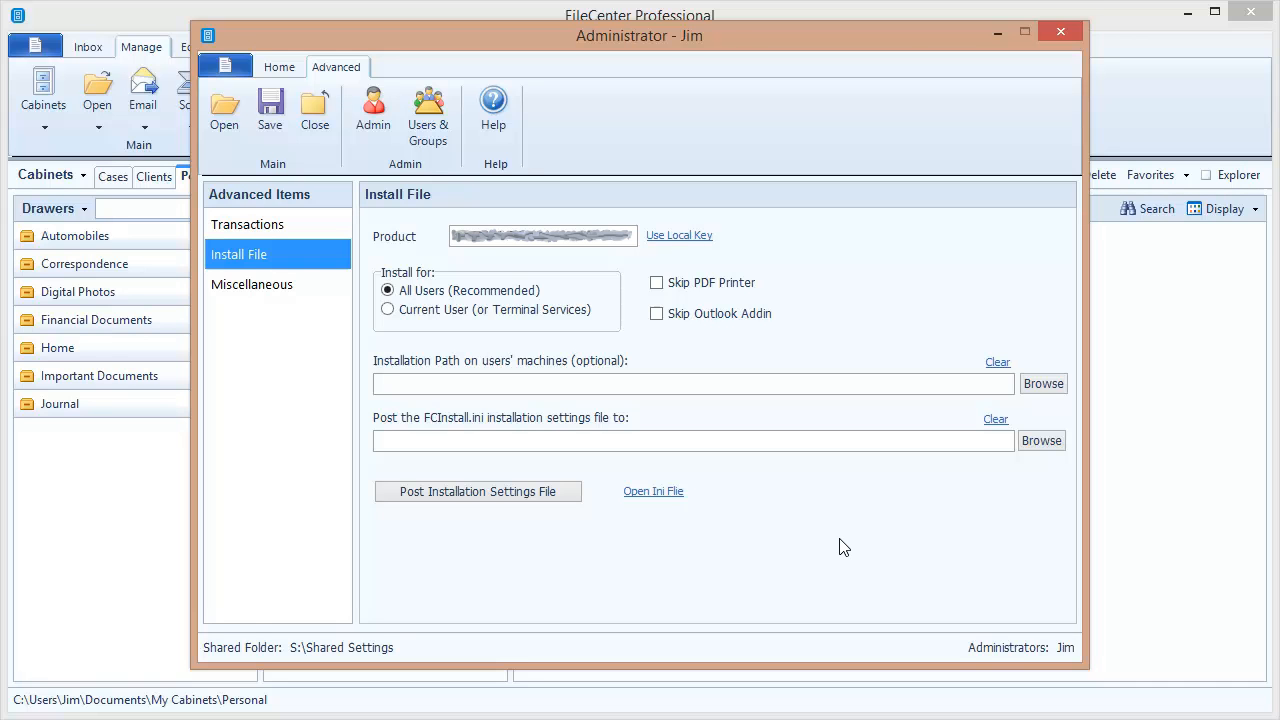
mouse_move(504, 404)
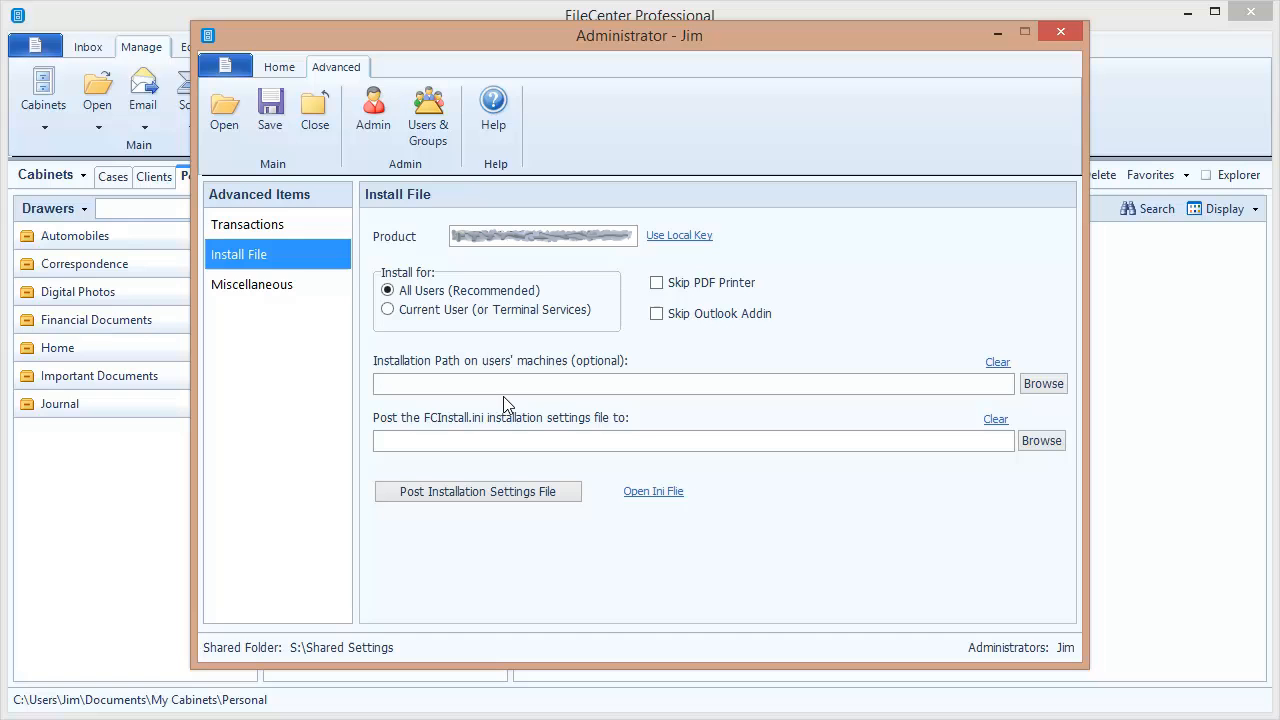
mouse_move(590, 428)
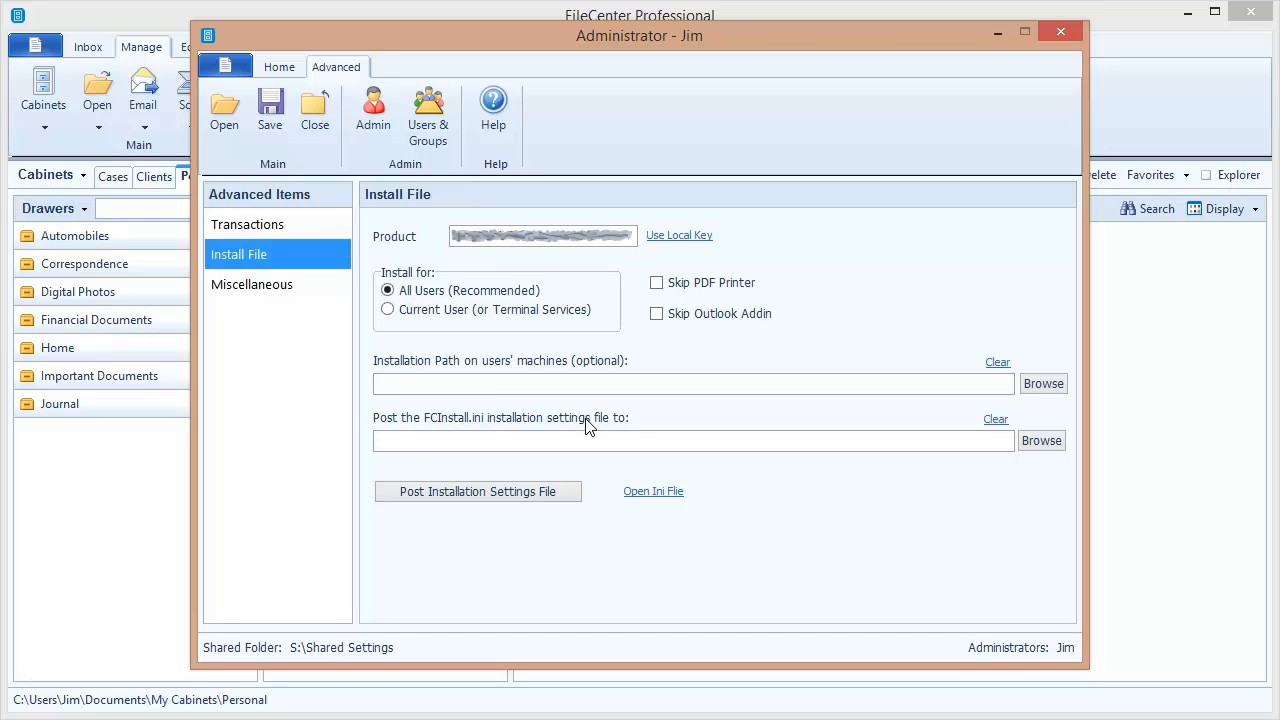
mouse_move(704, 442)
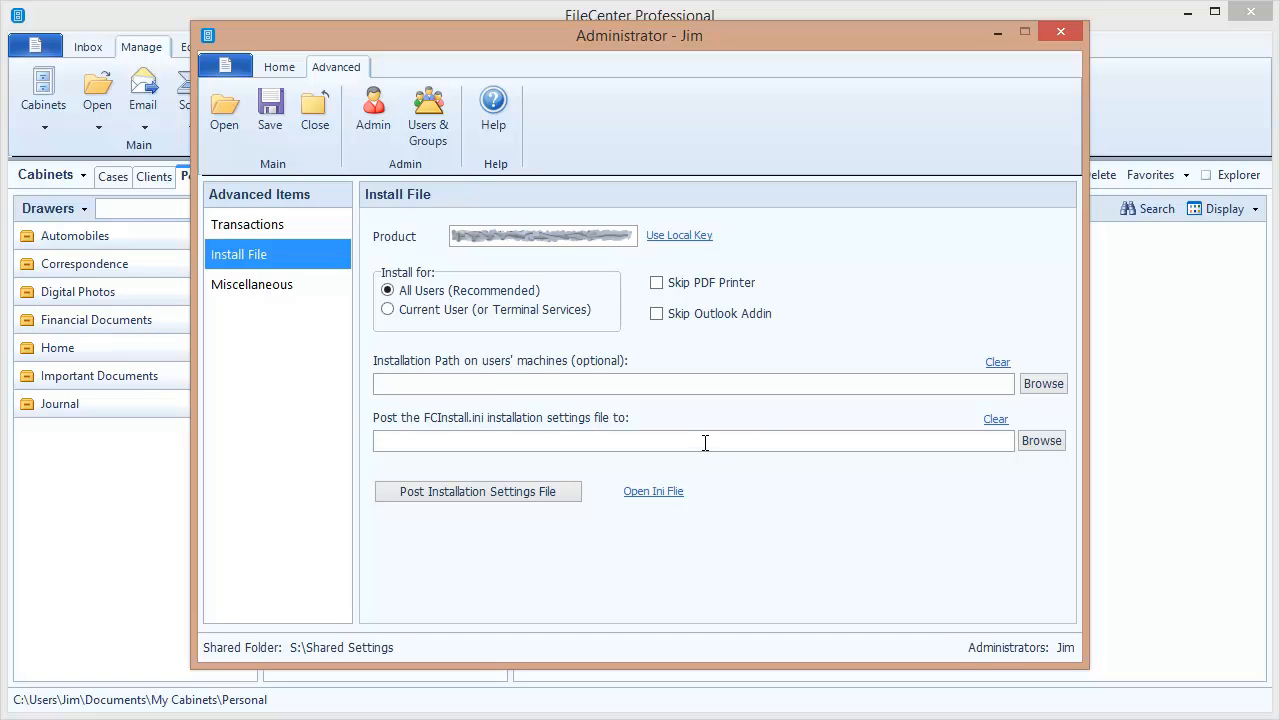
mouse_move(740, 438)
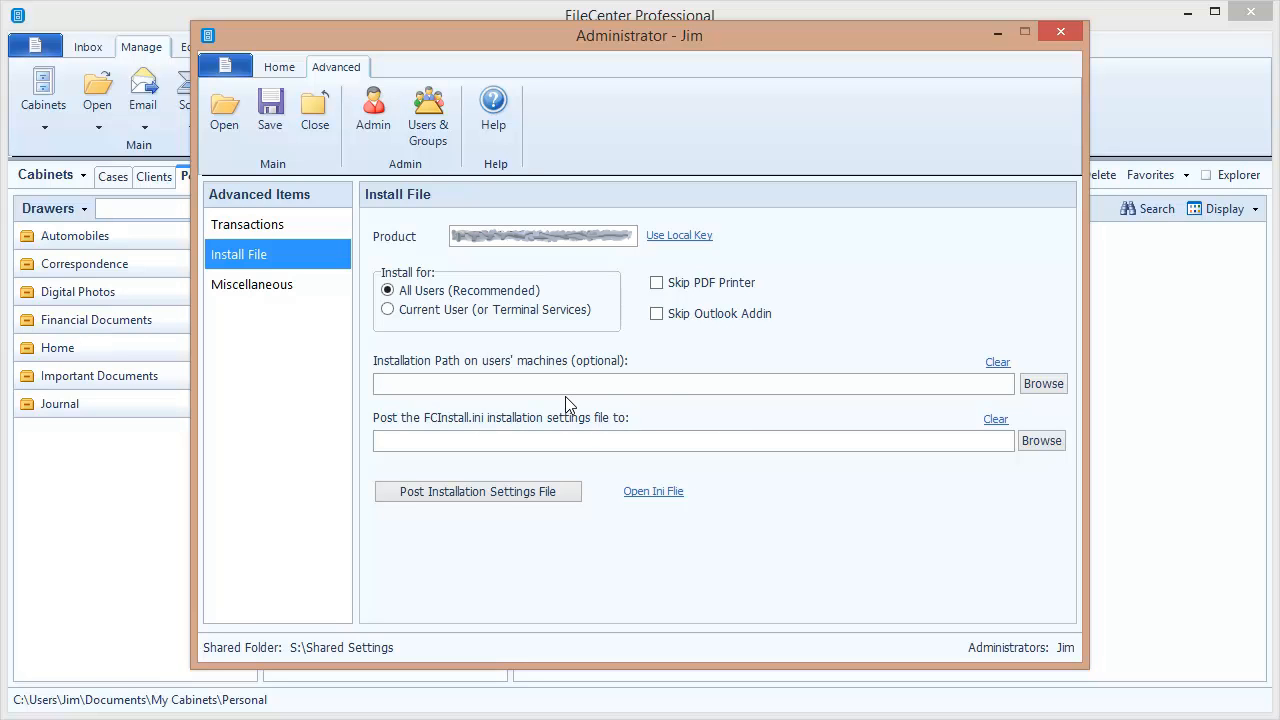
mouse_move(810, 438)
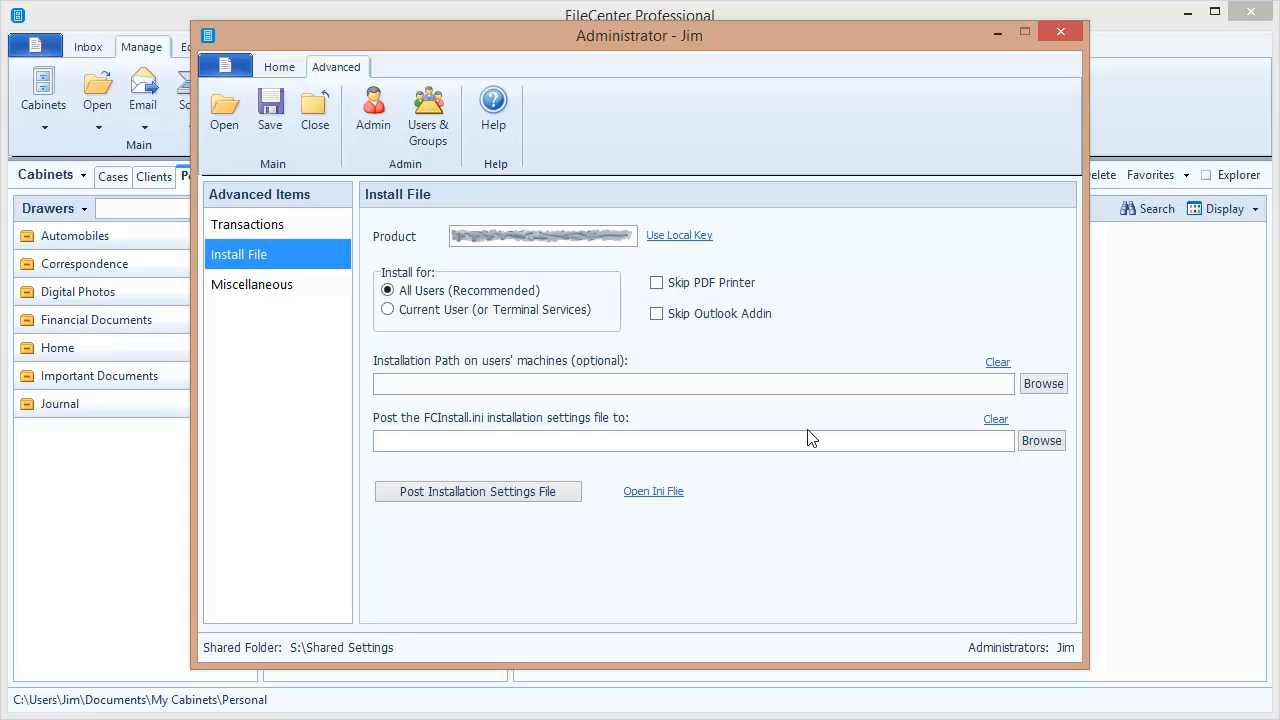
mouse_move(436, 420)
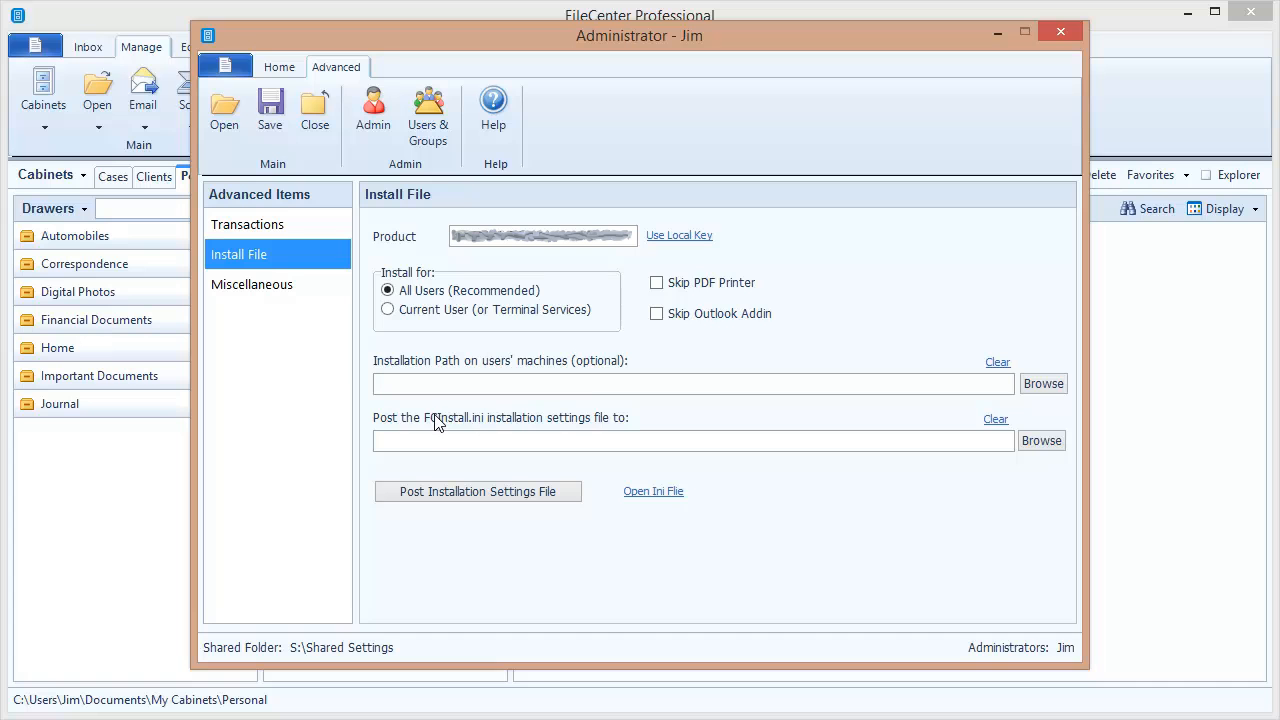
mouse_move(696, 430)
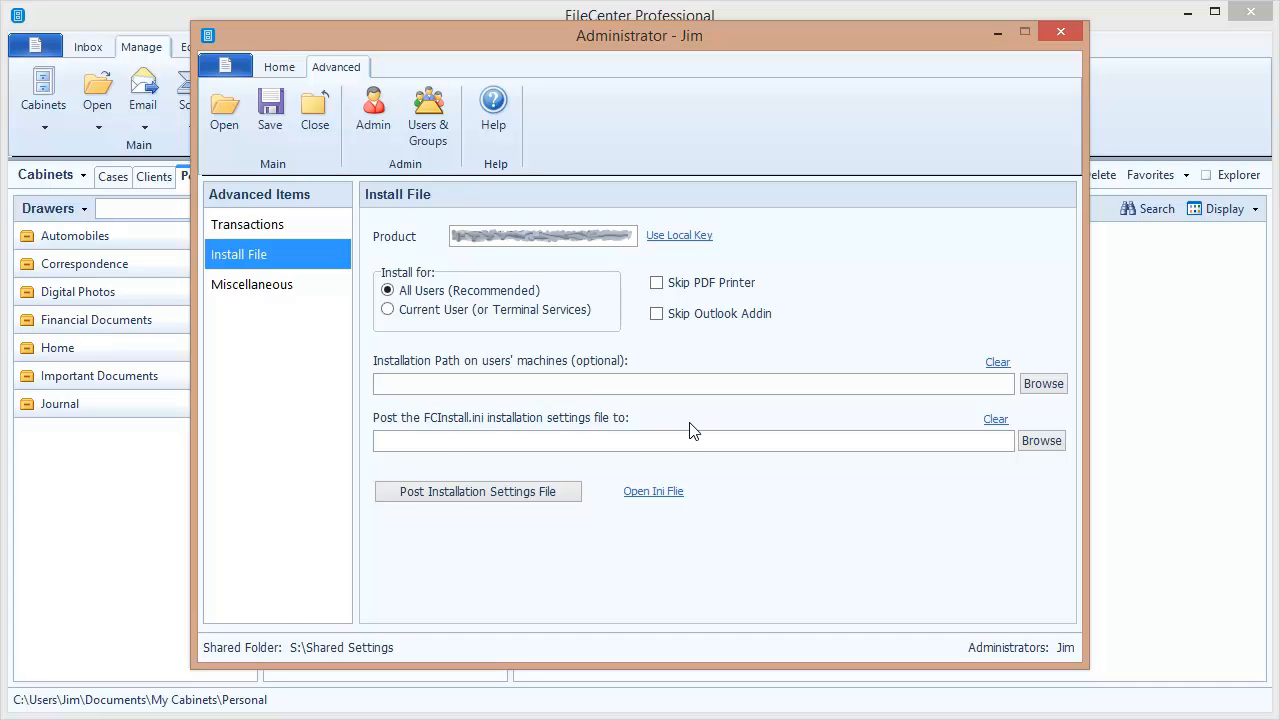
mouse_move(704, 424)
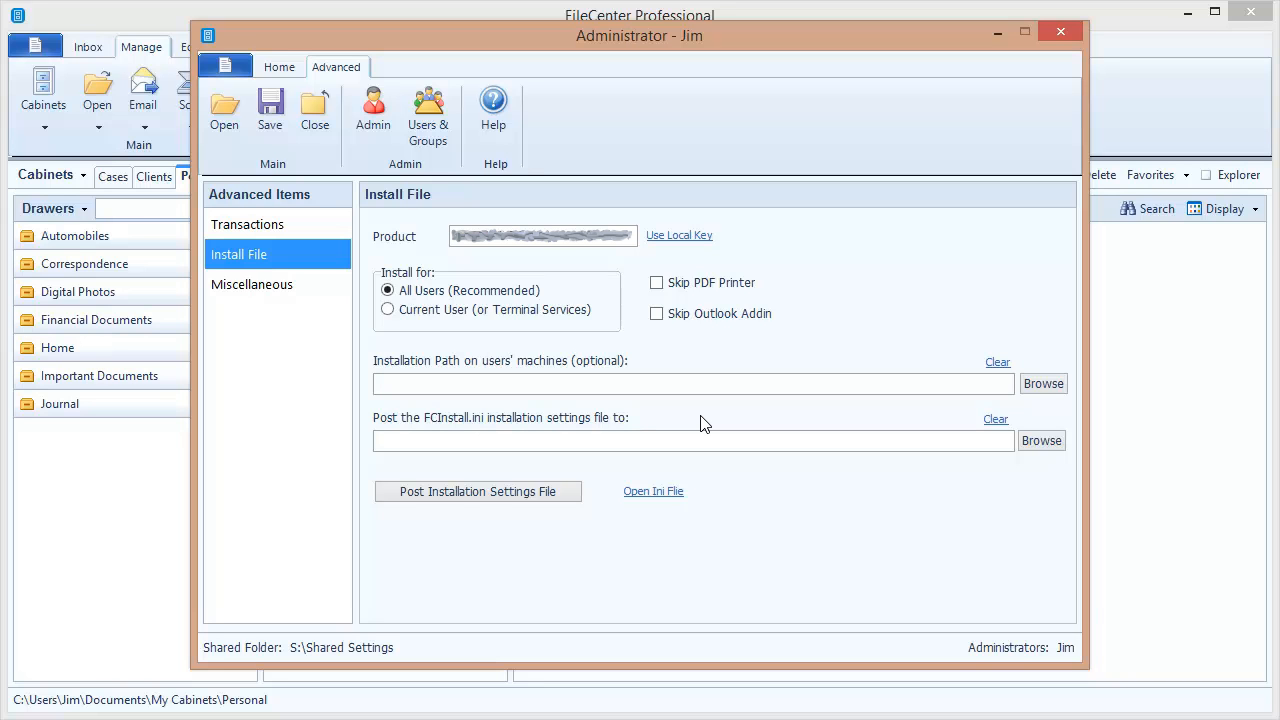
mouse_move(804, 584)
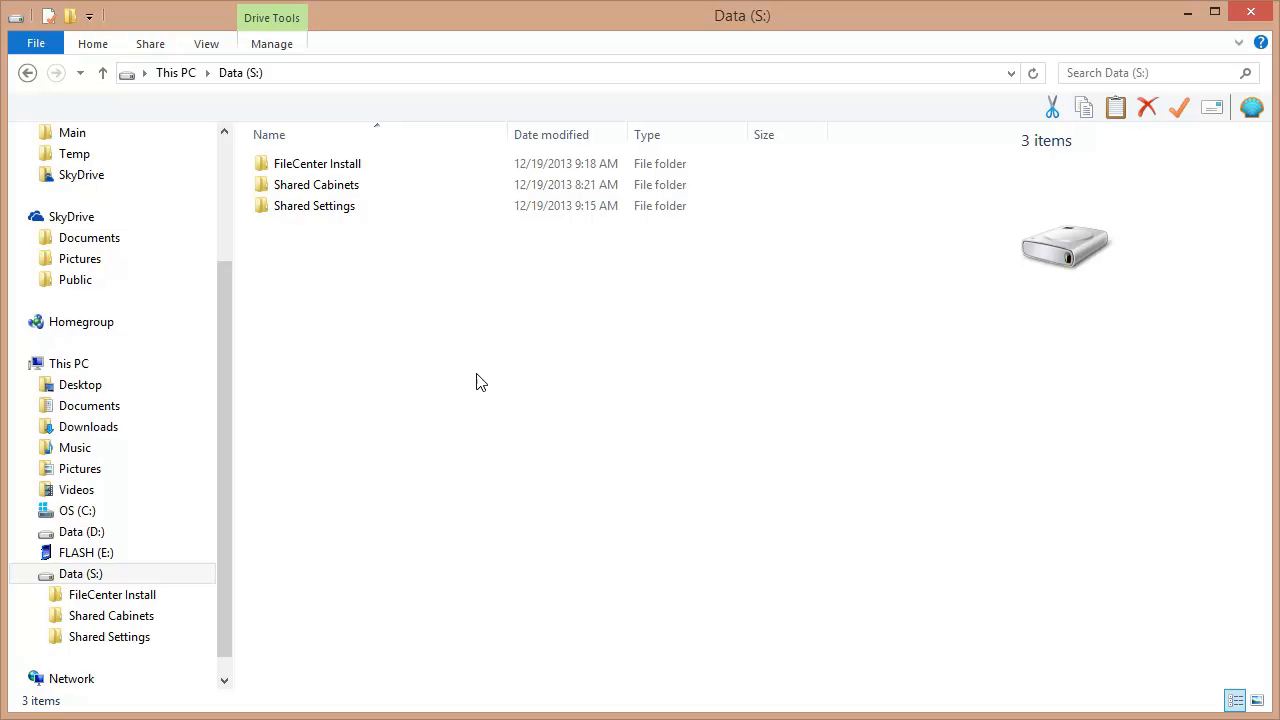
mouse_move(296, 232)
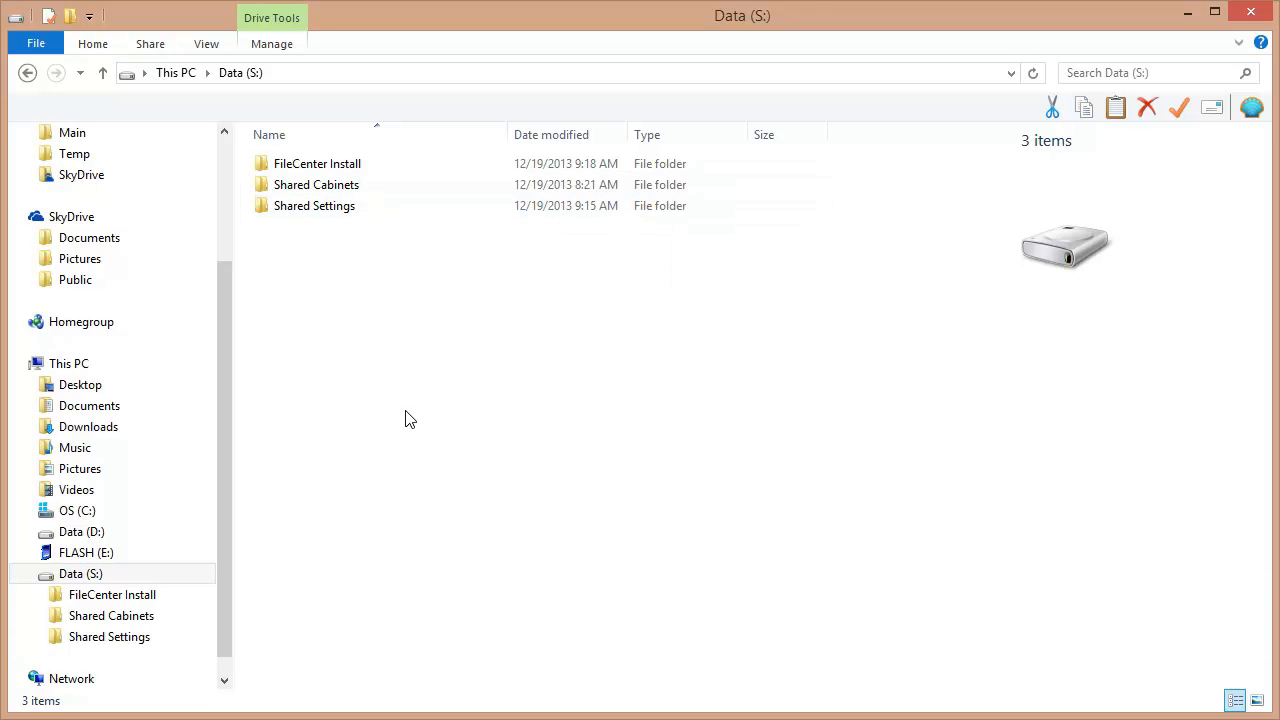
Enter the FileCenter Install folder on Data (S:) holding FileCenterSetup8.exe.
left_click(316, 164)
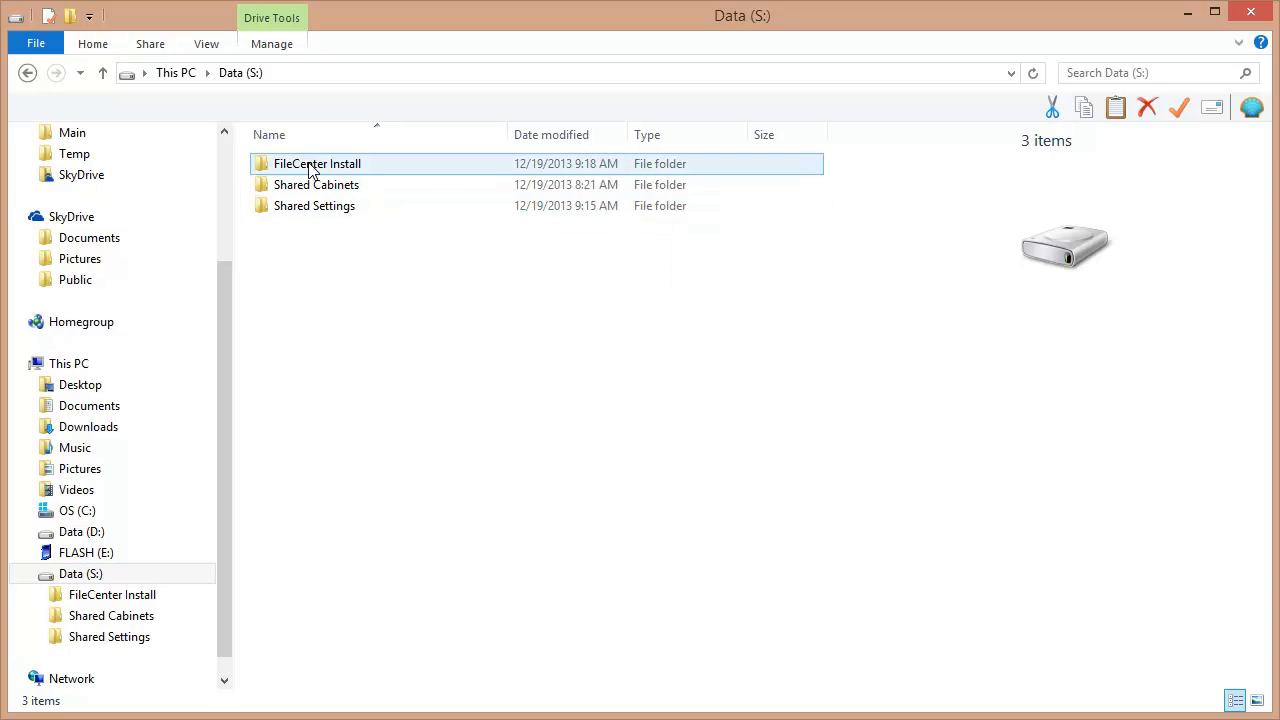
mouse_move(350, 170)
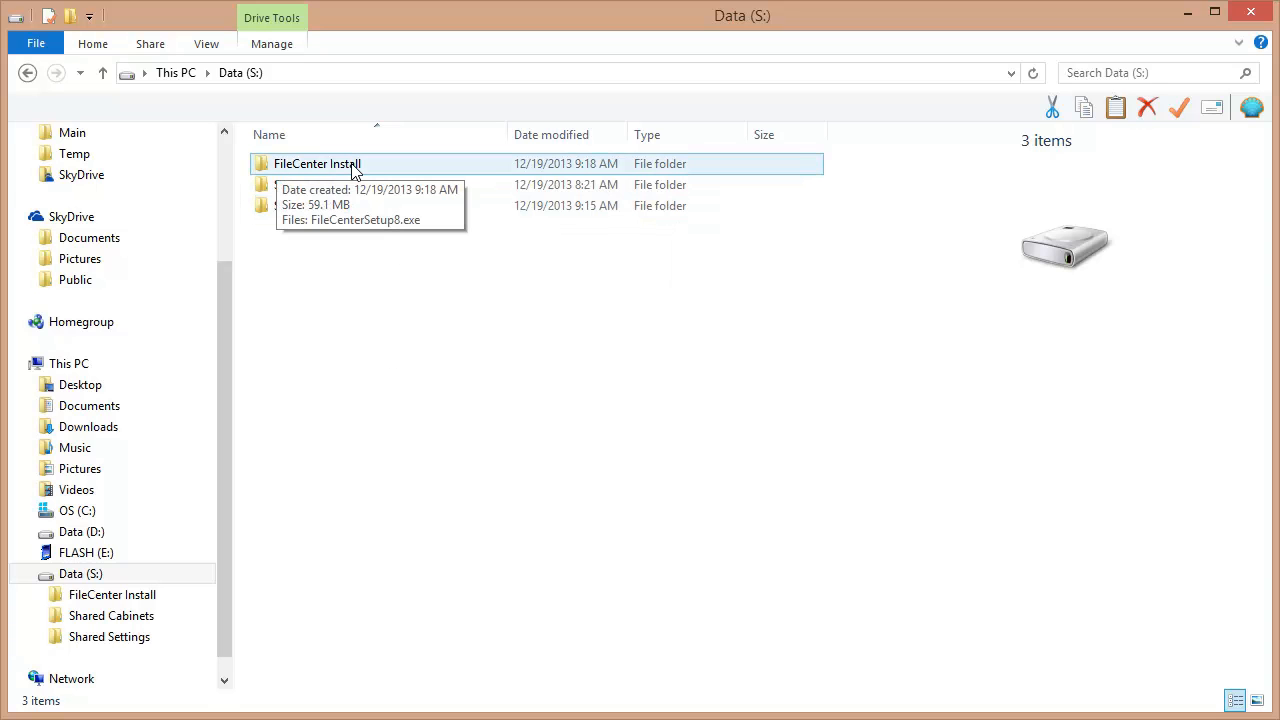
double_click(318, 164)
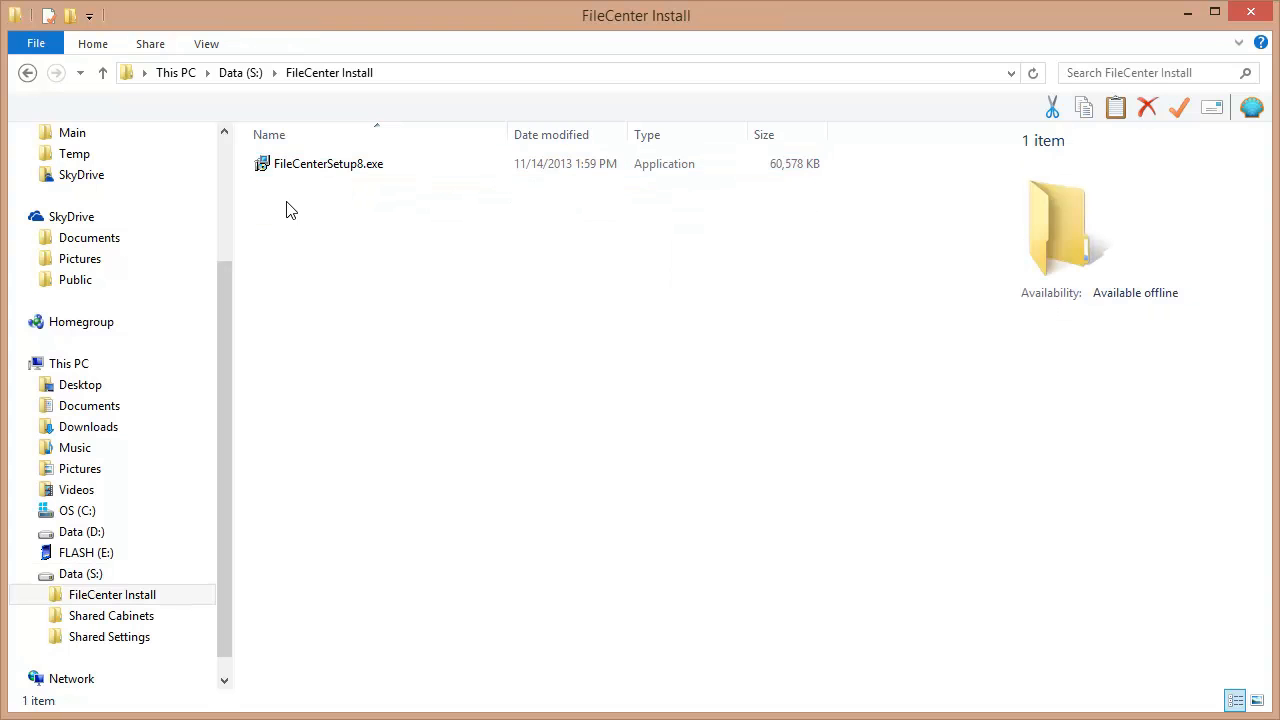
mouse_move(334, 242)
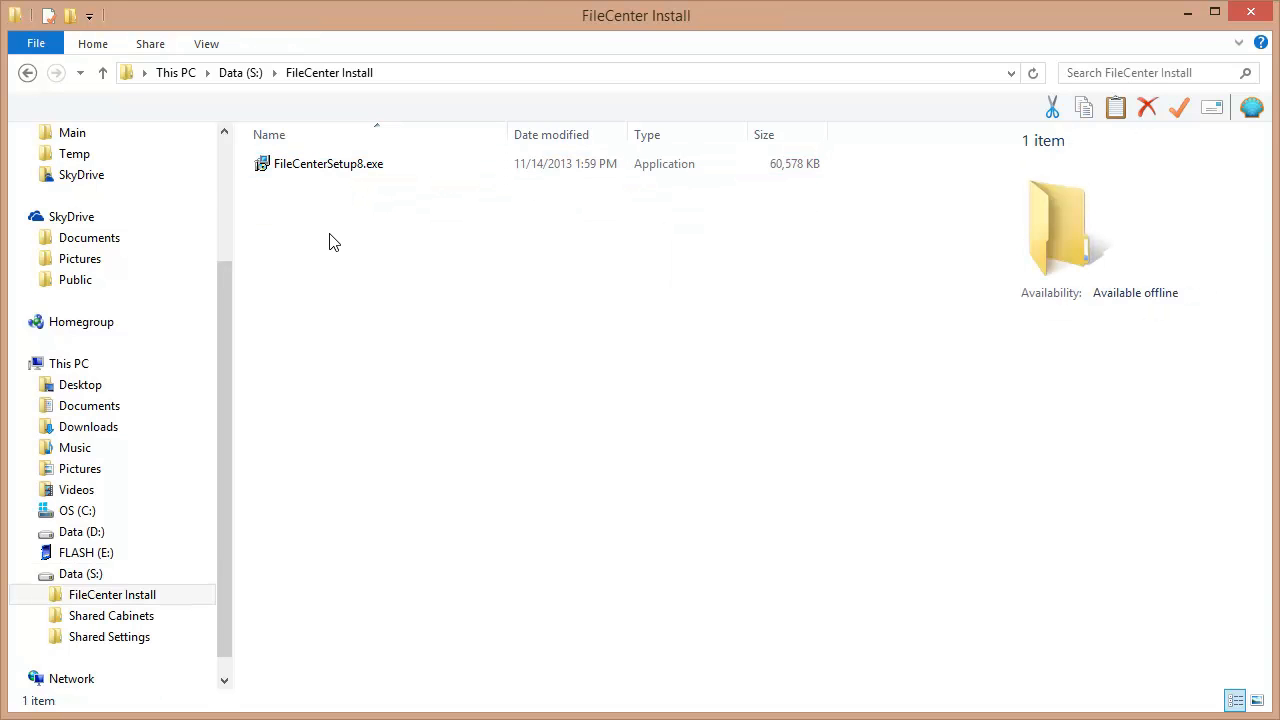
mouse_move(344, 248)
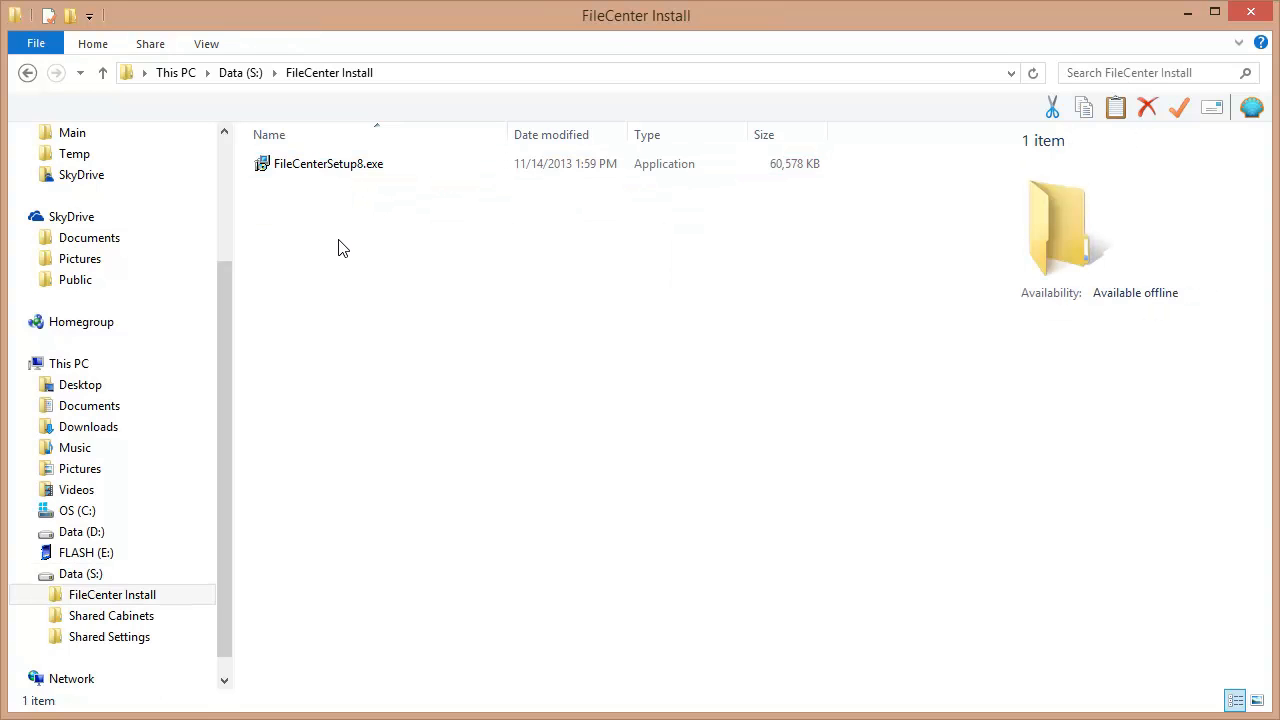
mouse_move(304, 212)
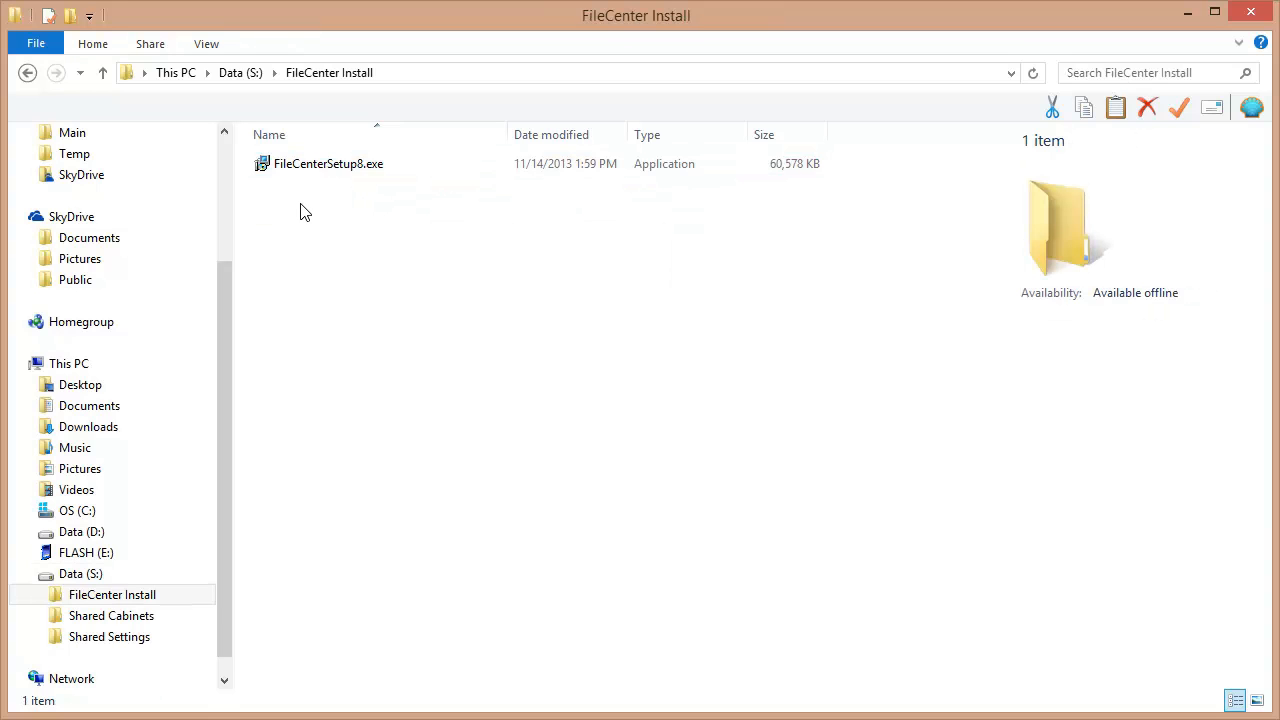
mouse_move(316, 190)
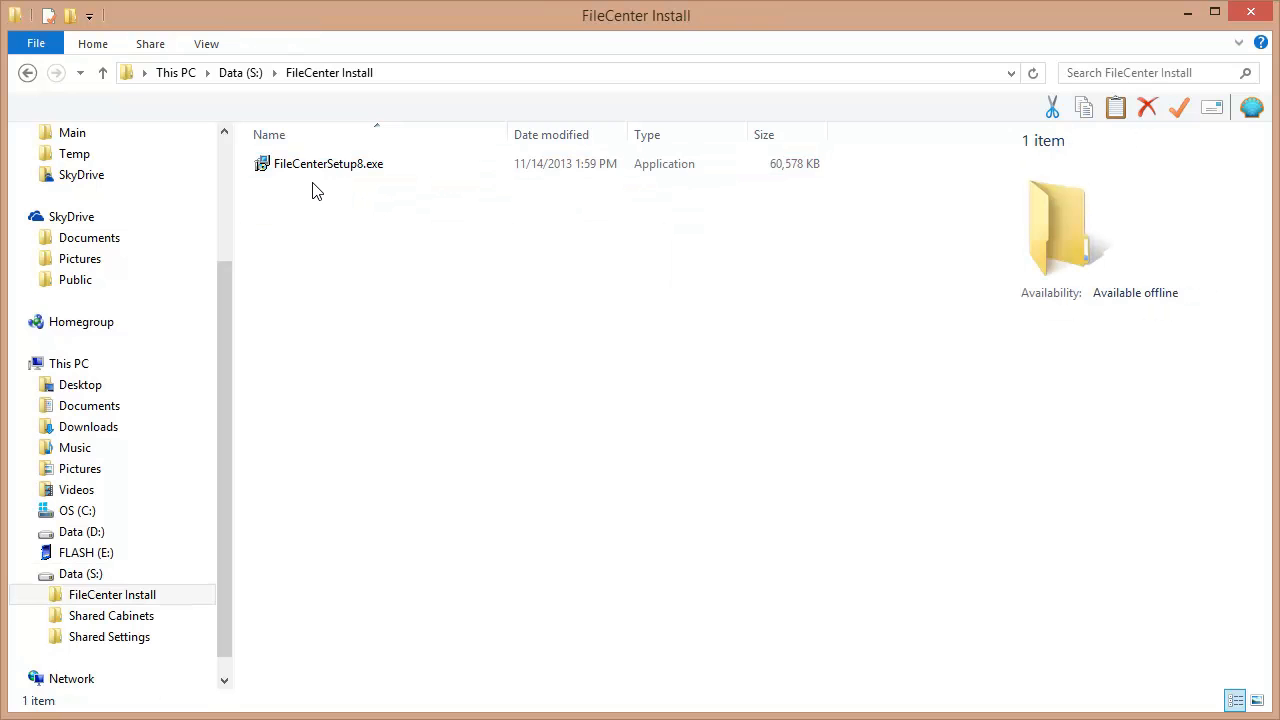
mouse_move(426, 270)
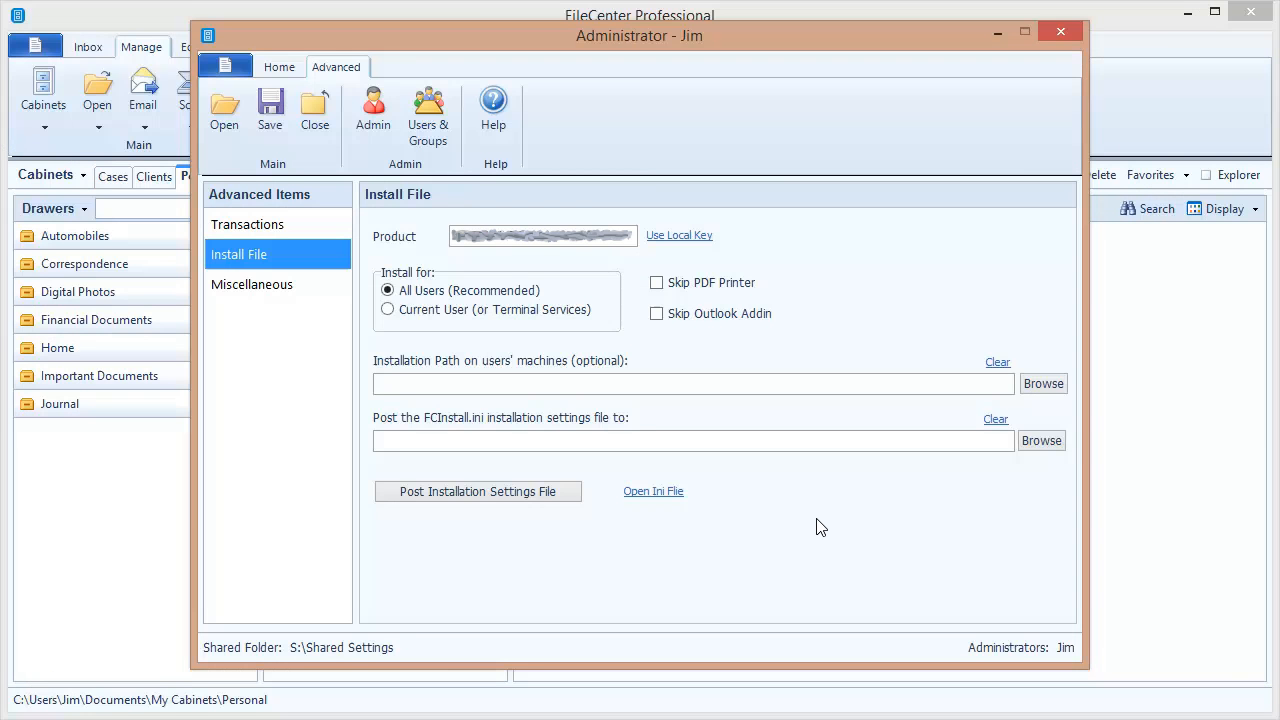
Post FCInstall.ini to S:\FileCenter Install and dismiss the creation notice.
left_click(690, 440)
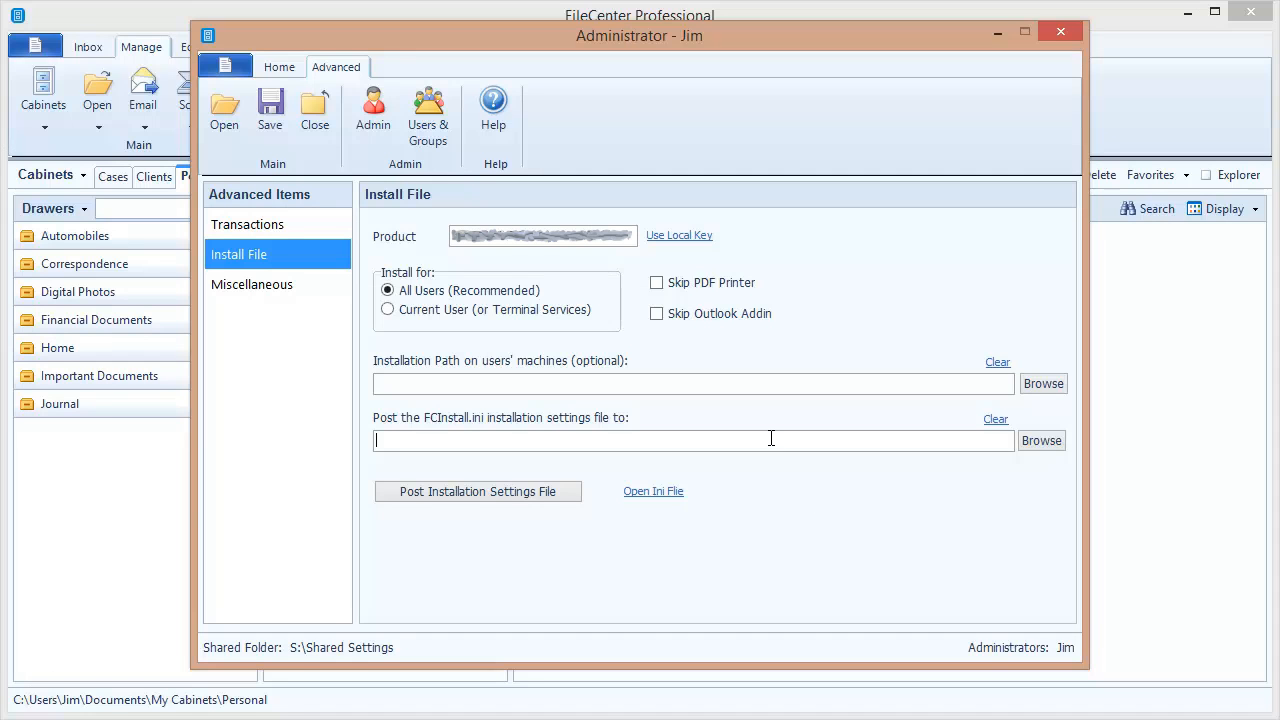
type("S:\\FileCenter Install")
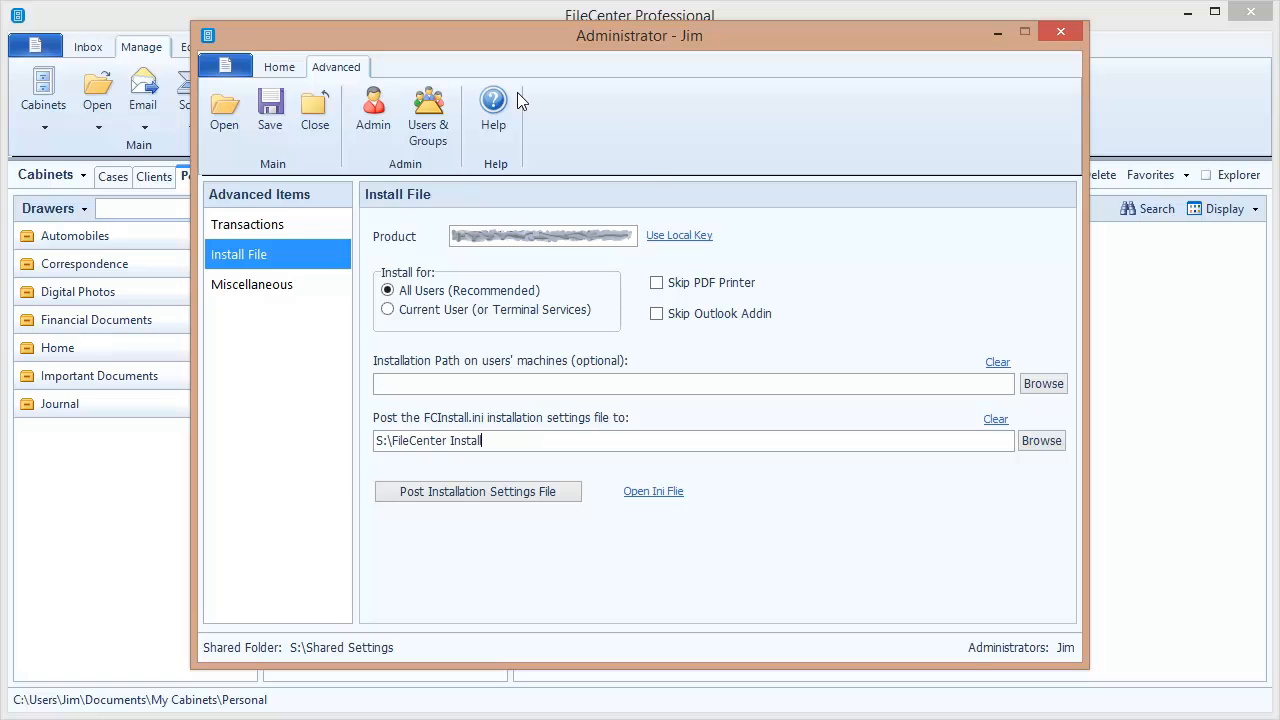
mouse_move(864, 198)
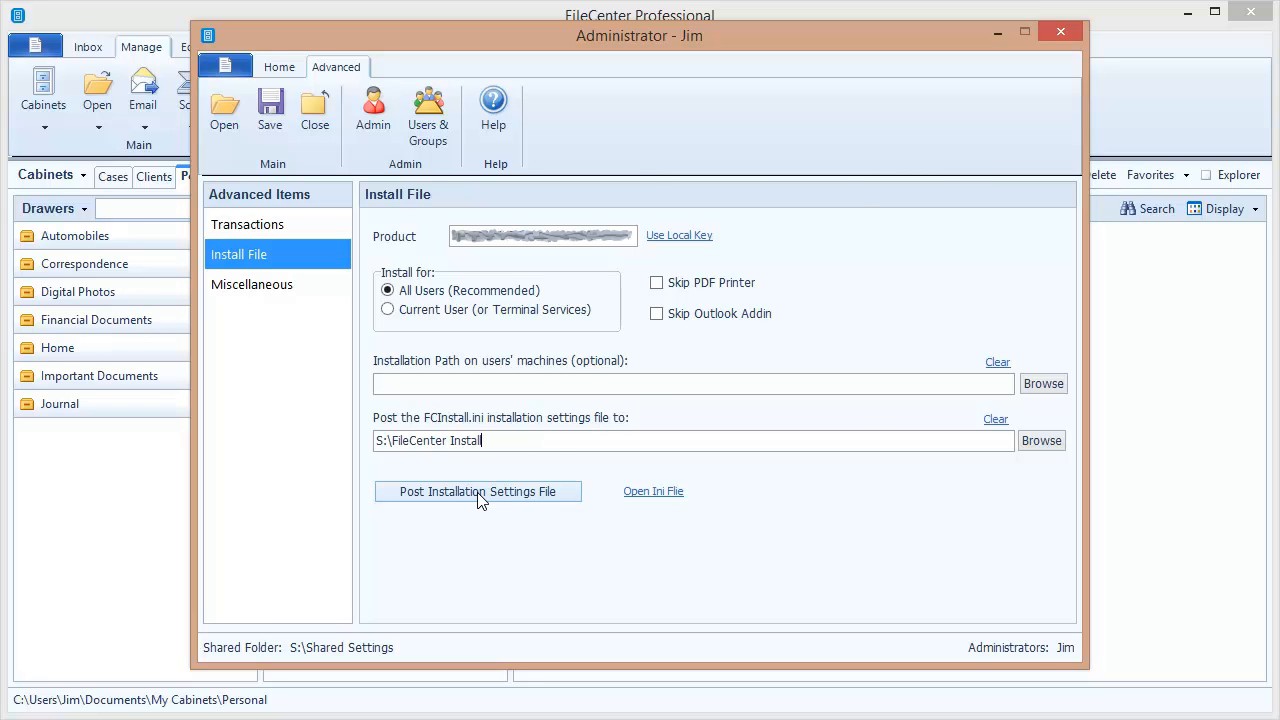
left_click(478, 492)
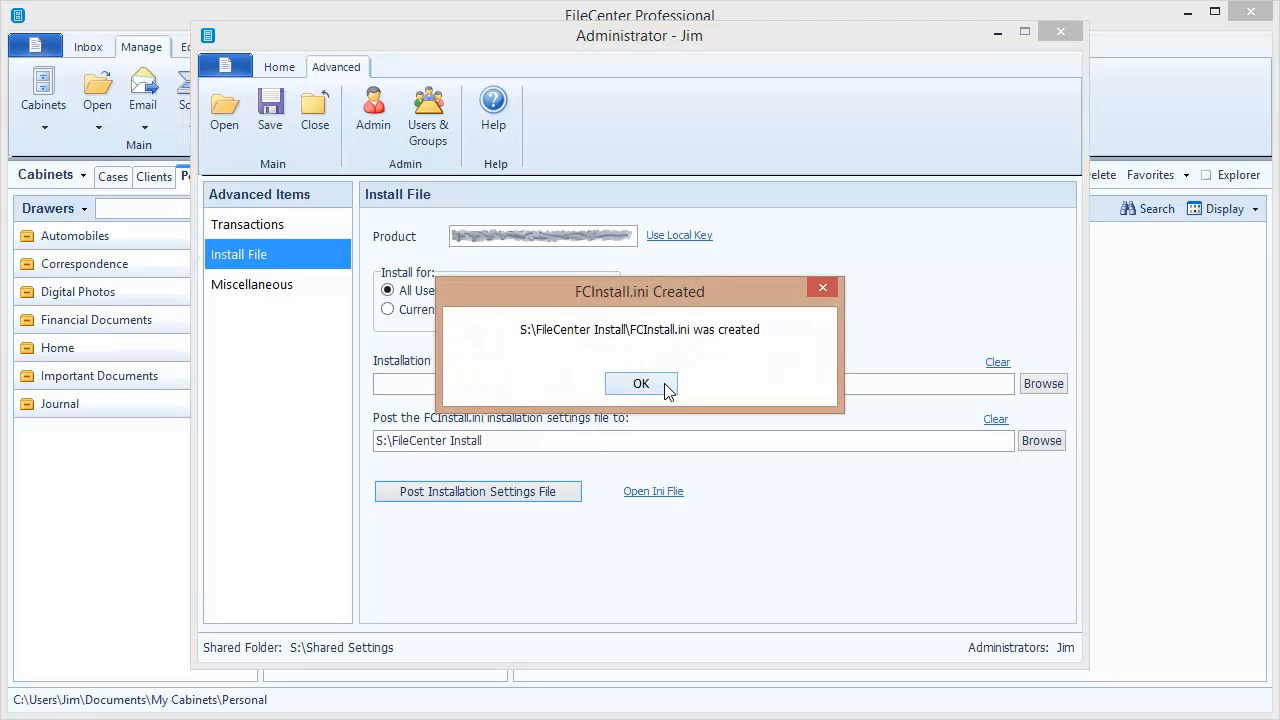
left_click(640, 384)
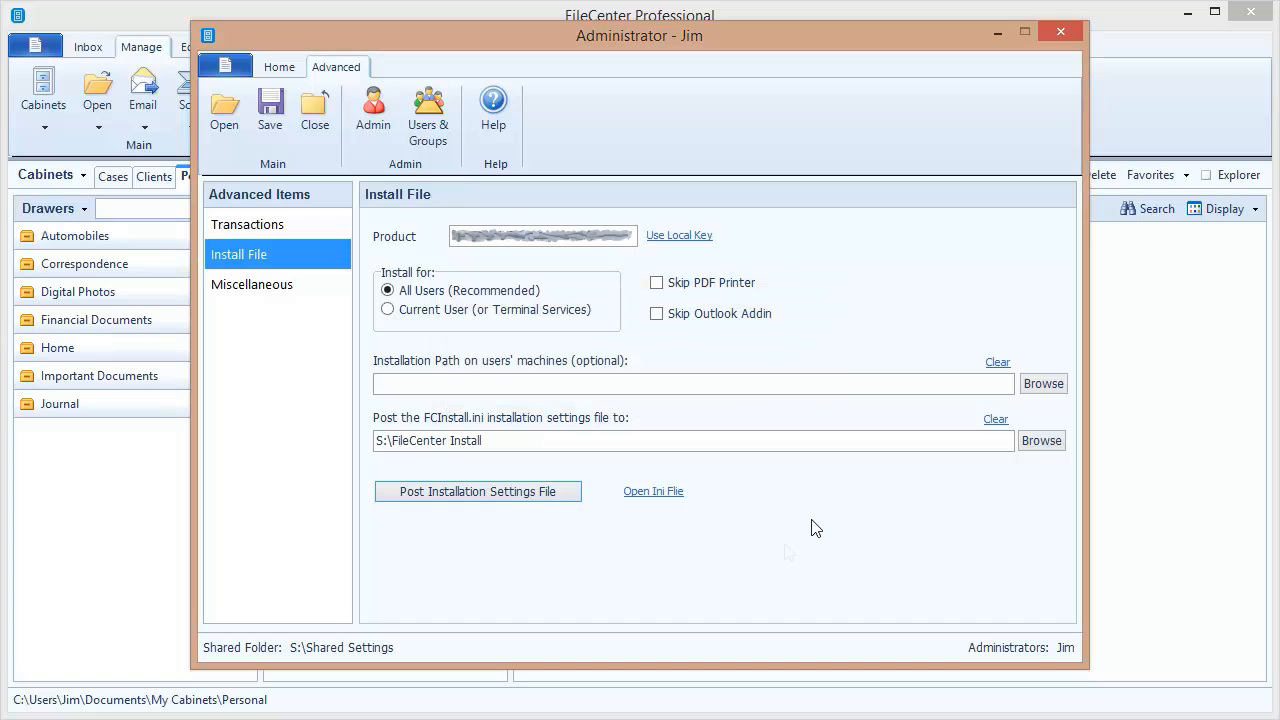
mouse_move(810, 532)
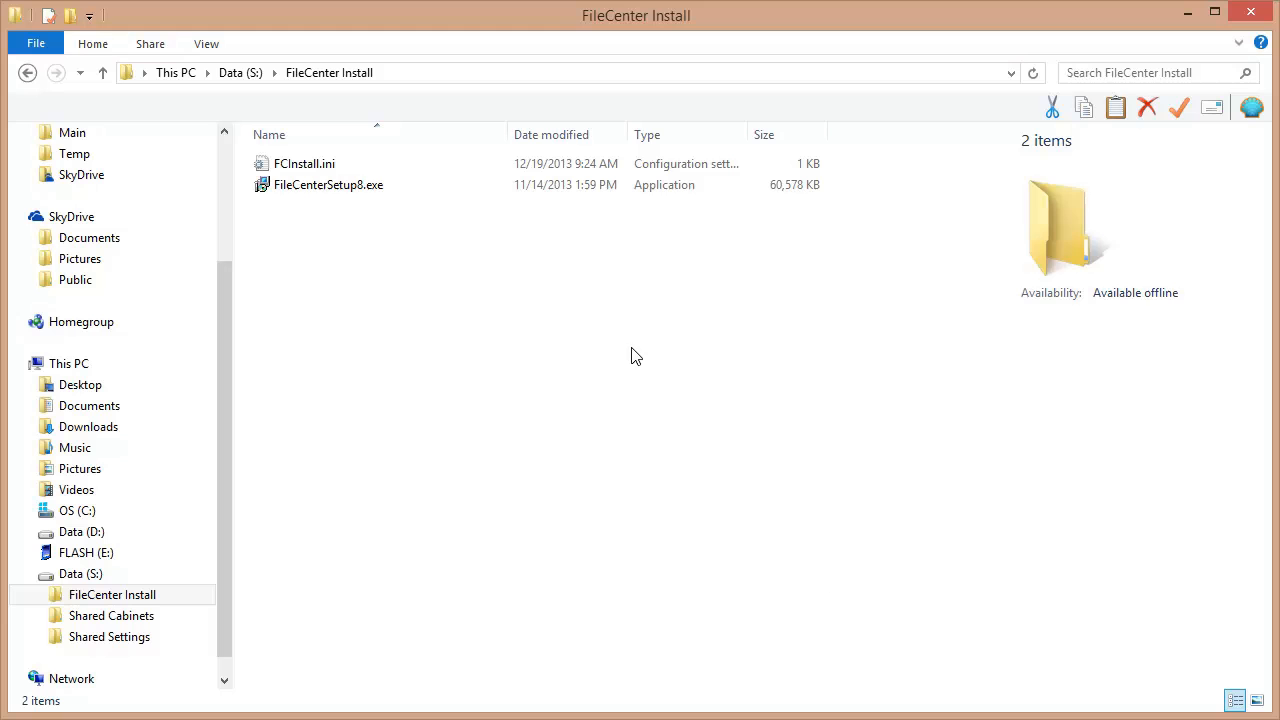
Check FCInstall.ini beside FileCenterSetup8.exe, then return to the Data (S:) root.
left_click(328, 184)
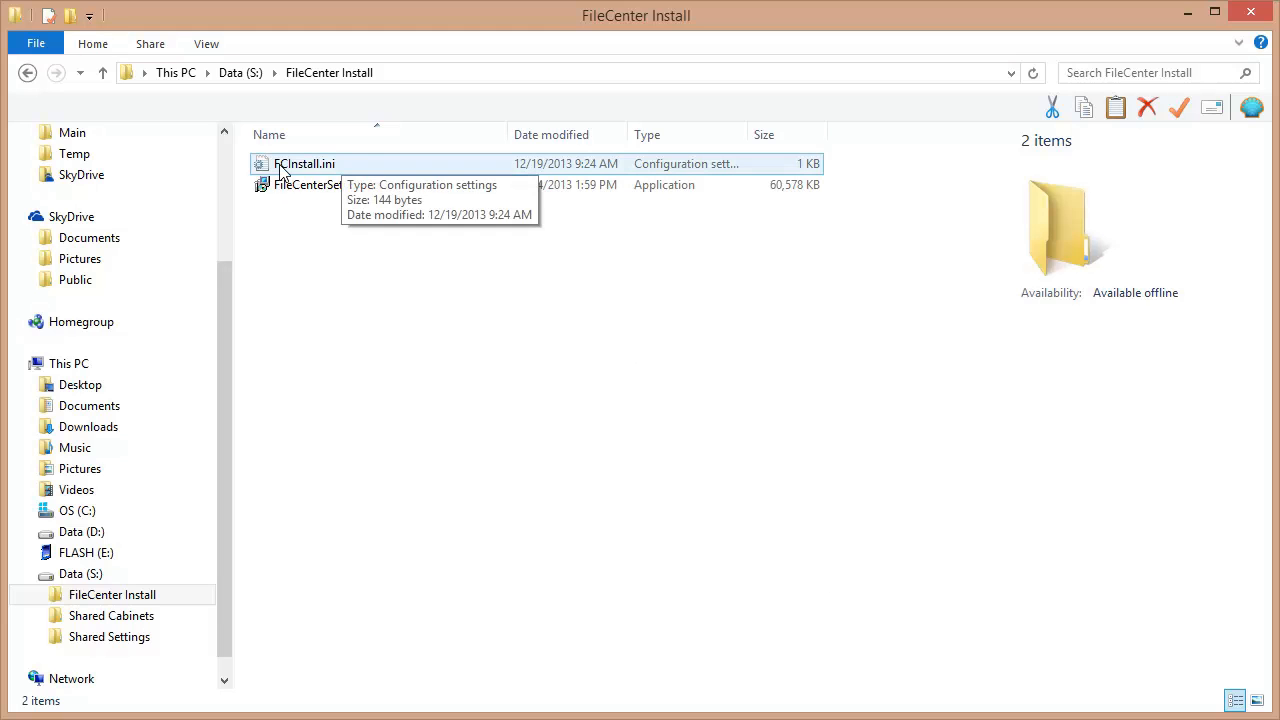
mouse_move(396, 364)
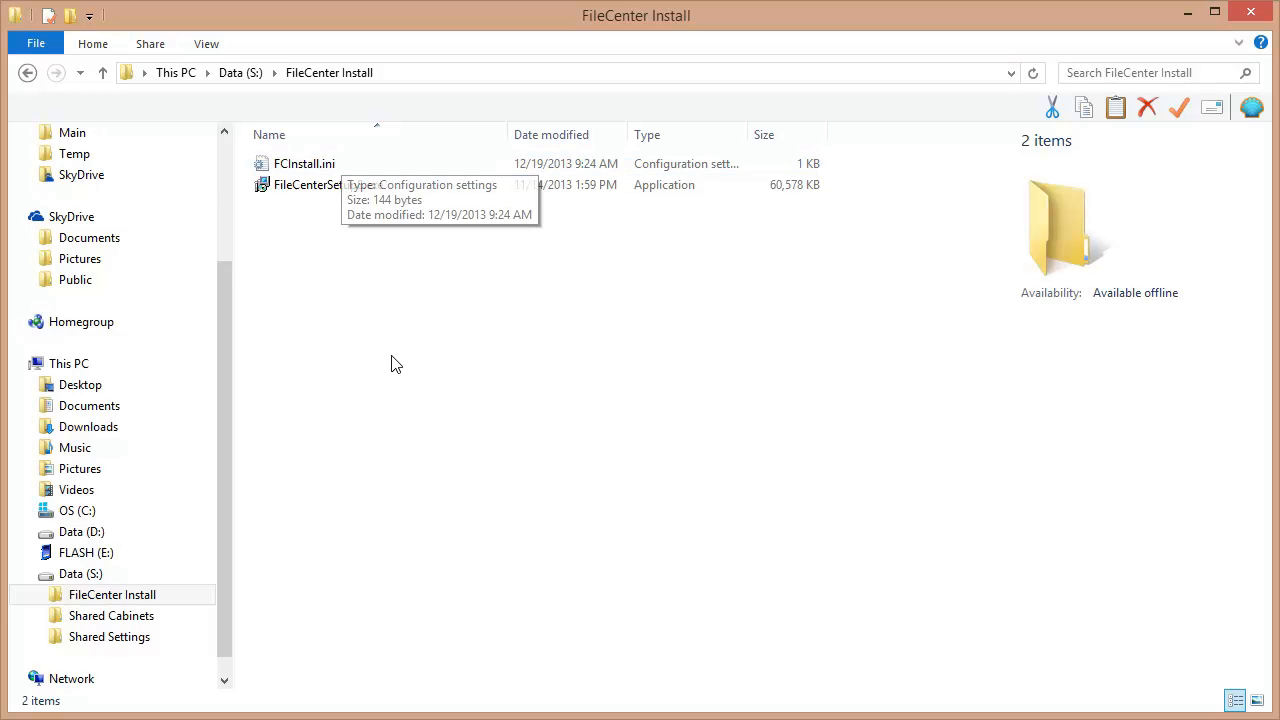
mouse_move(380, 348)
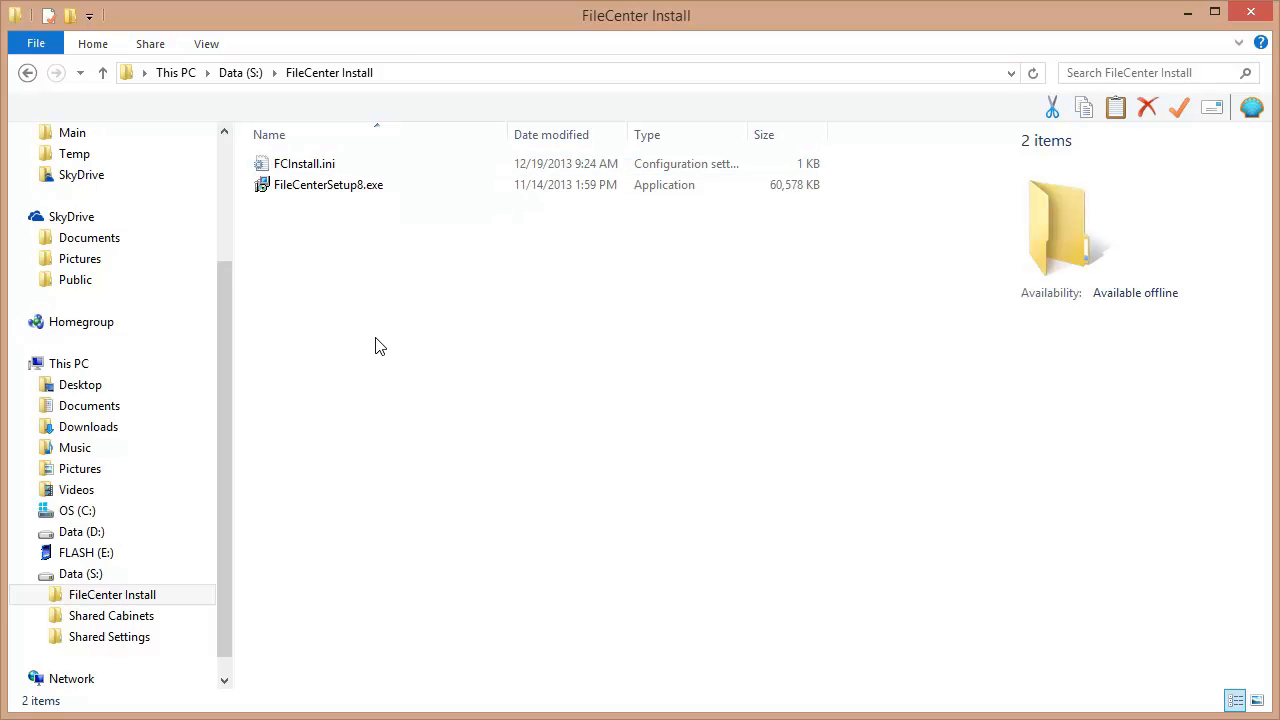
mouse_move(328, 184)
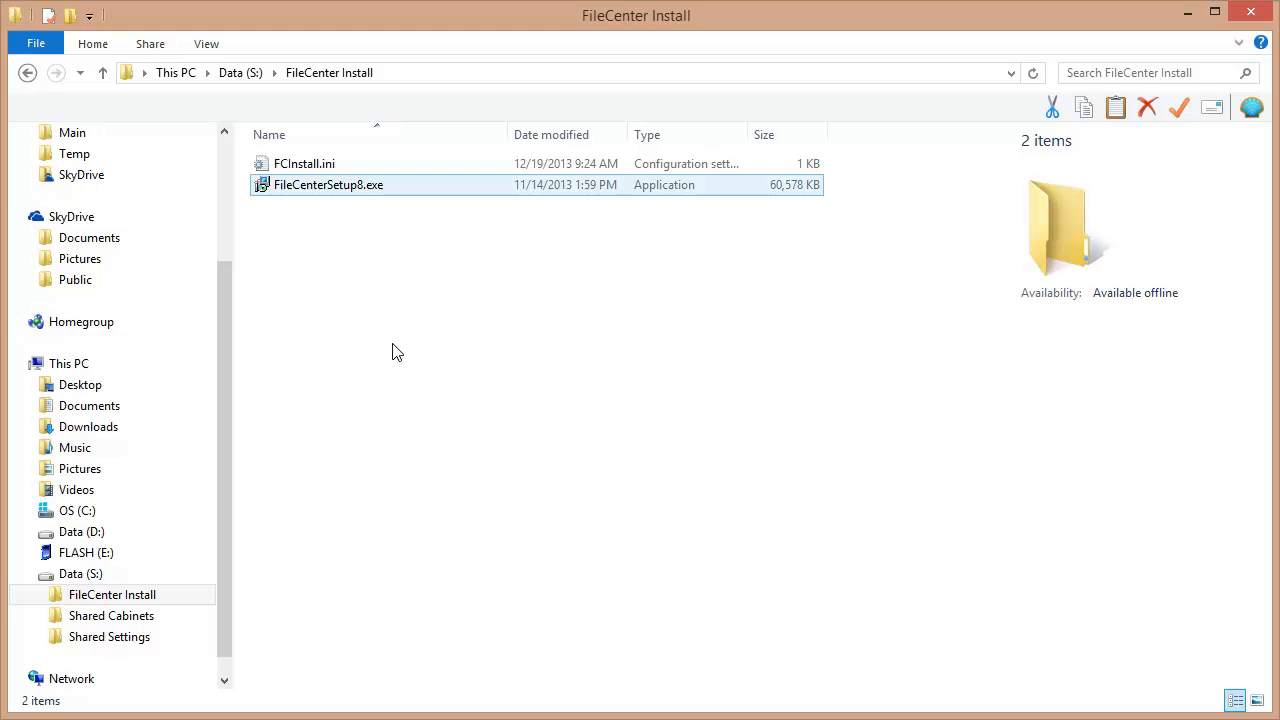
mouse_move(544, 300)
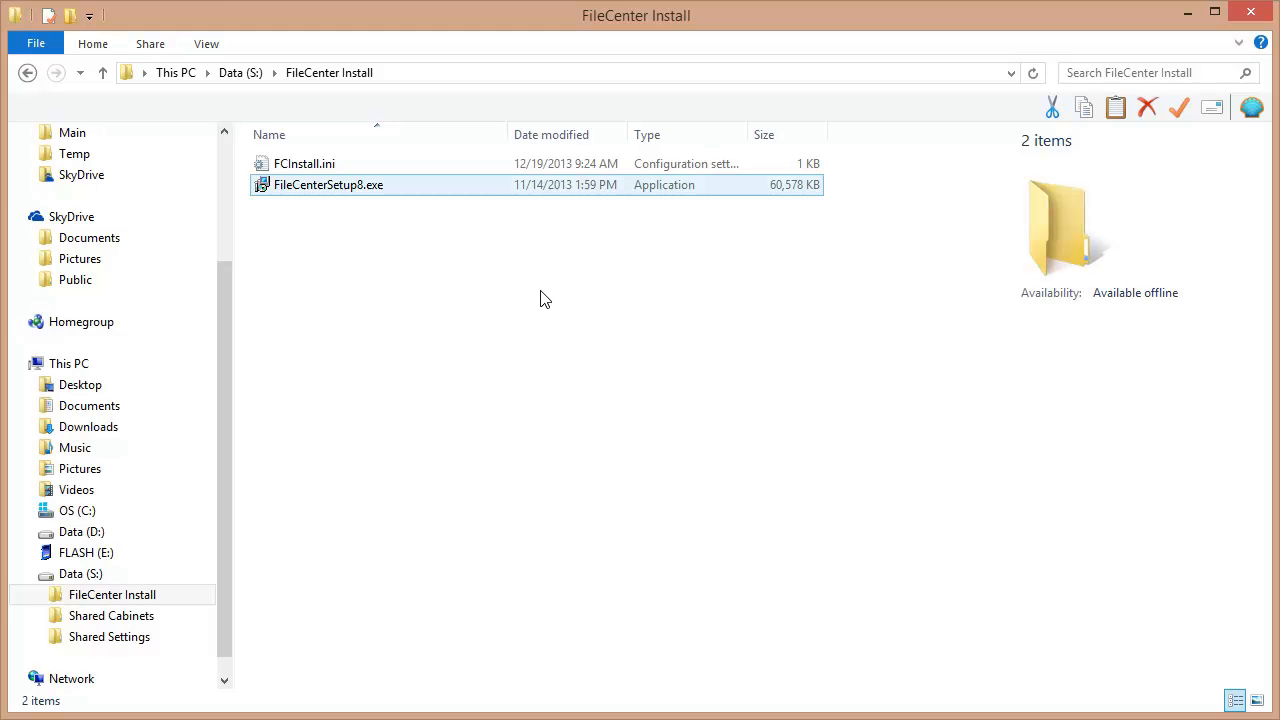
left_click(376, 252)
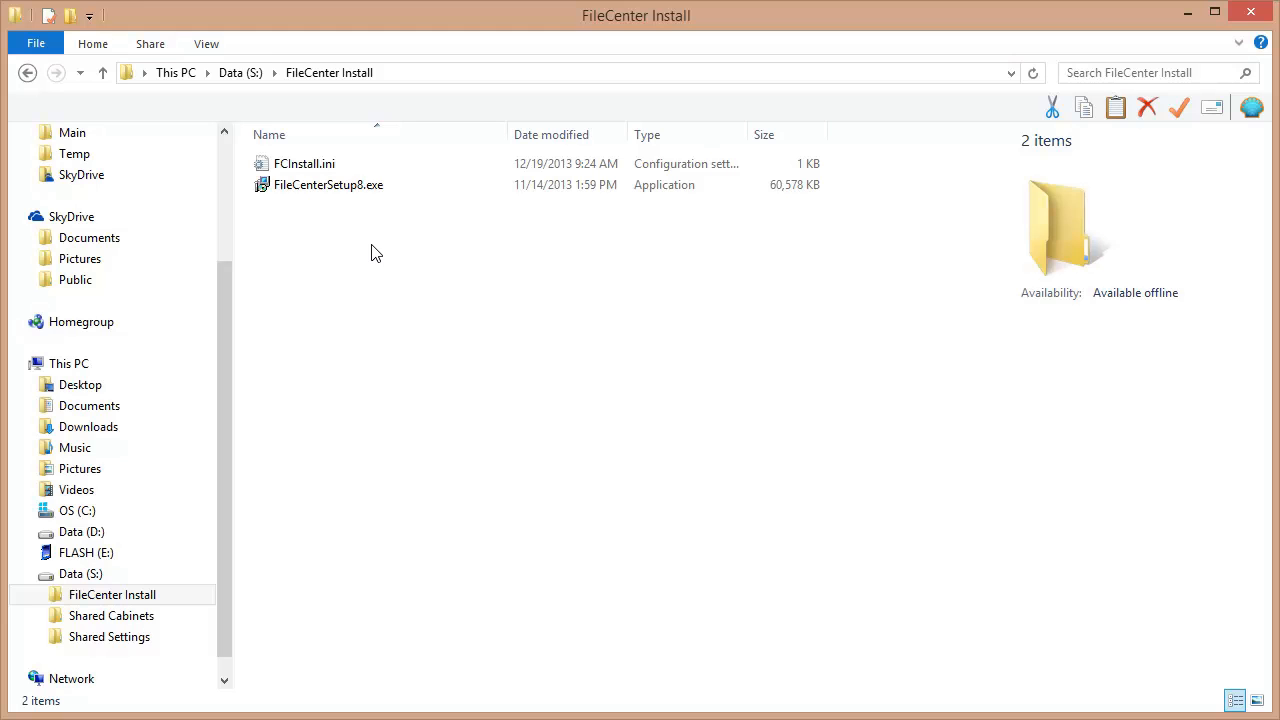
mouse_move(560, 276)
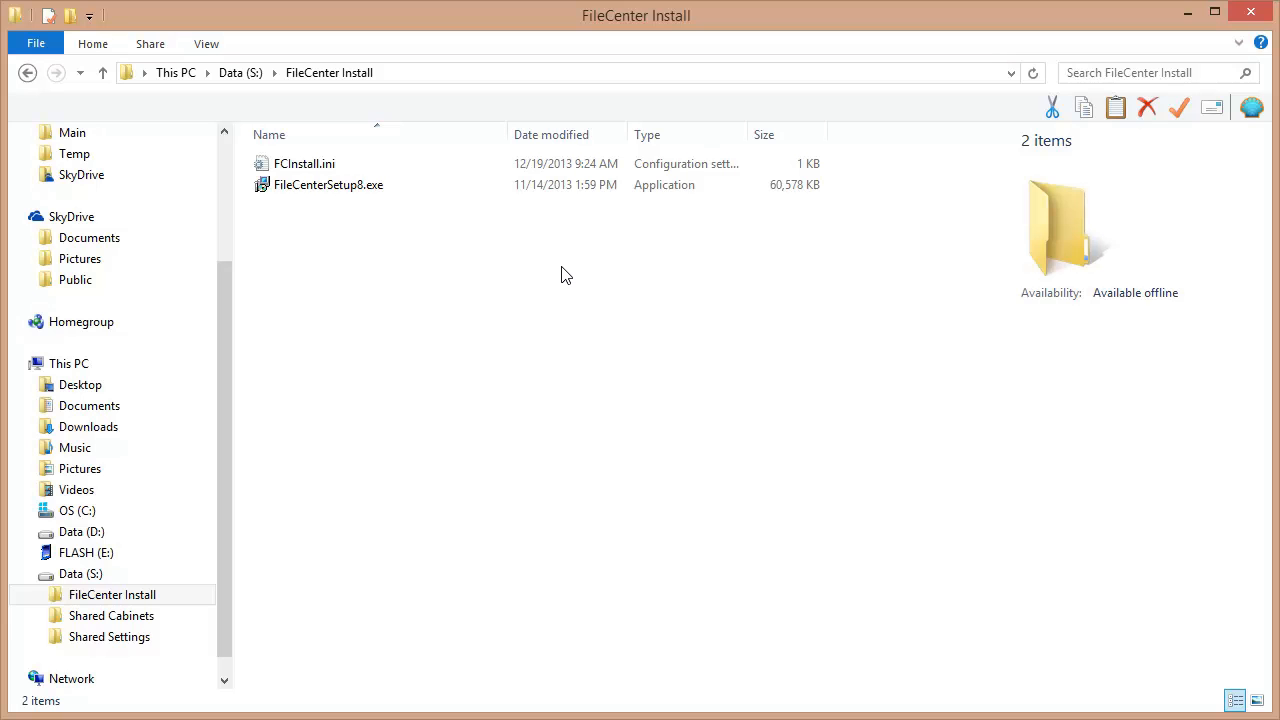
left_click(102, 72)
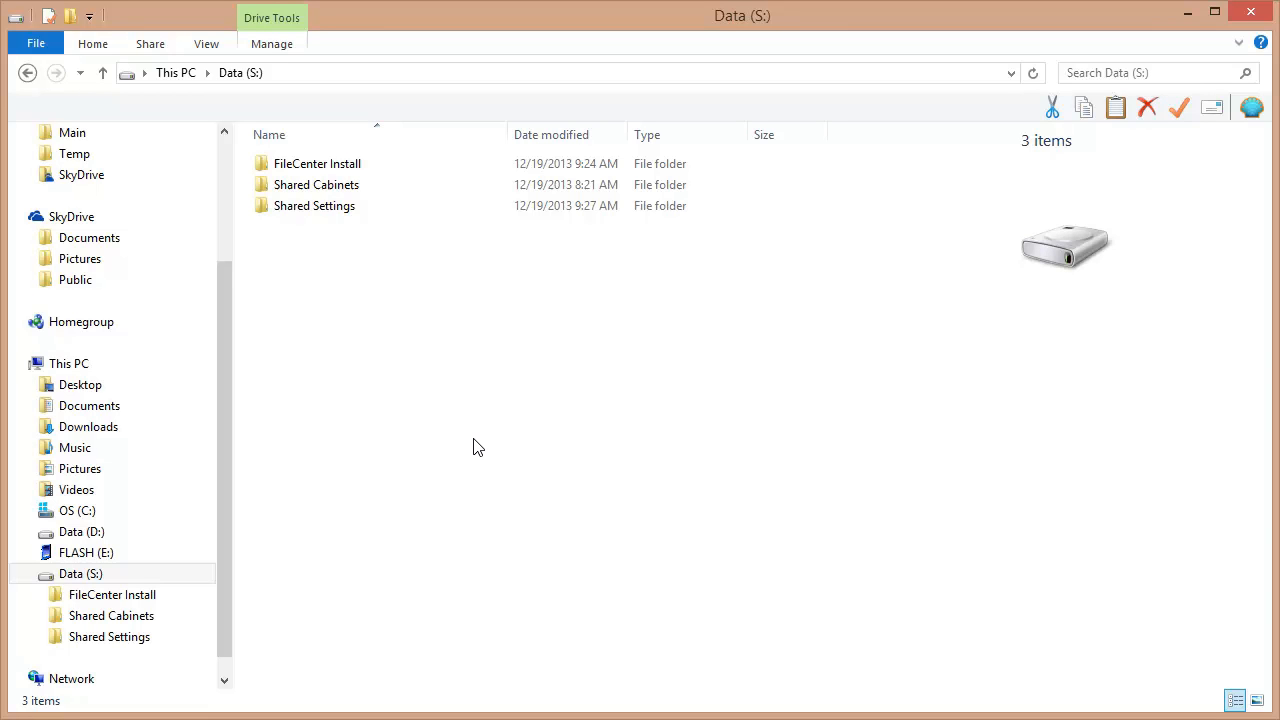
mouse_move(420, 404)
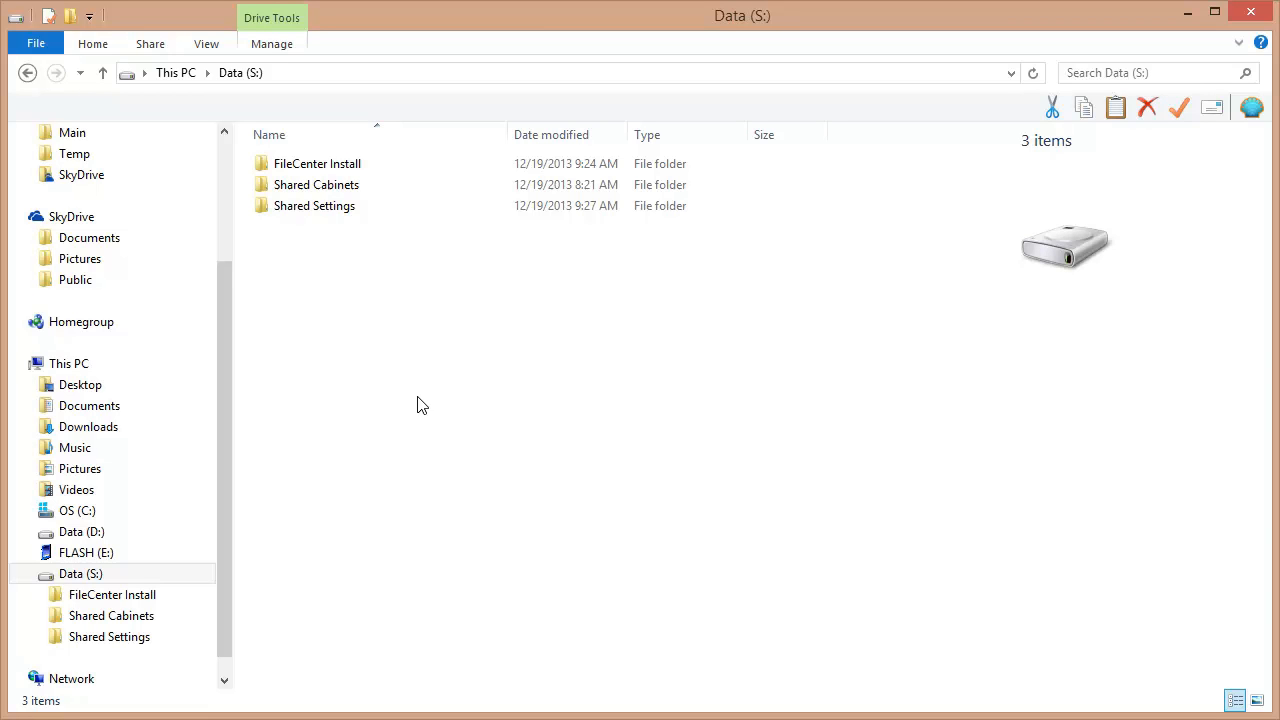
mouse_move(324, 302)
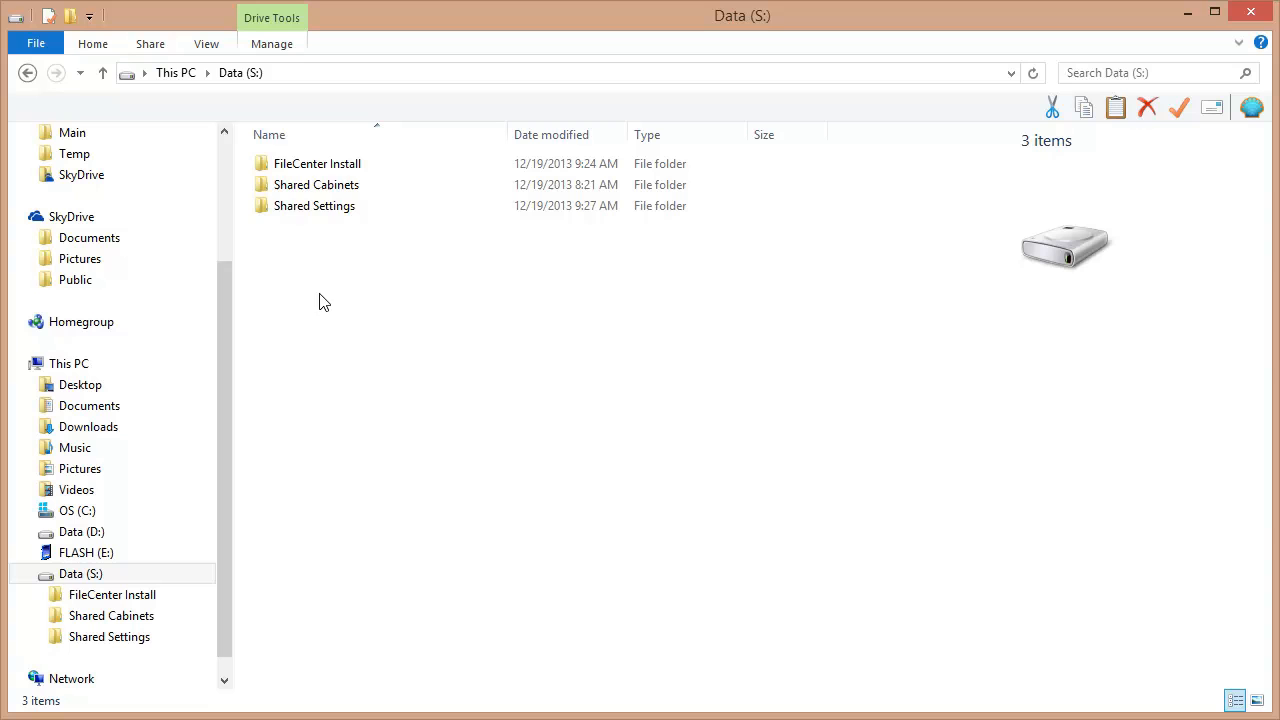
Re-enter FileCenter Install and select FileCenterSetup8.exe.
left_click(316, 164)
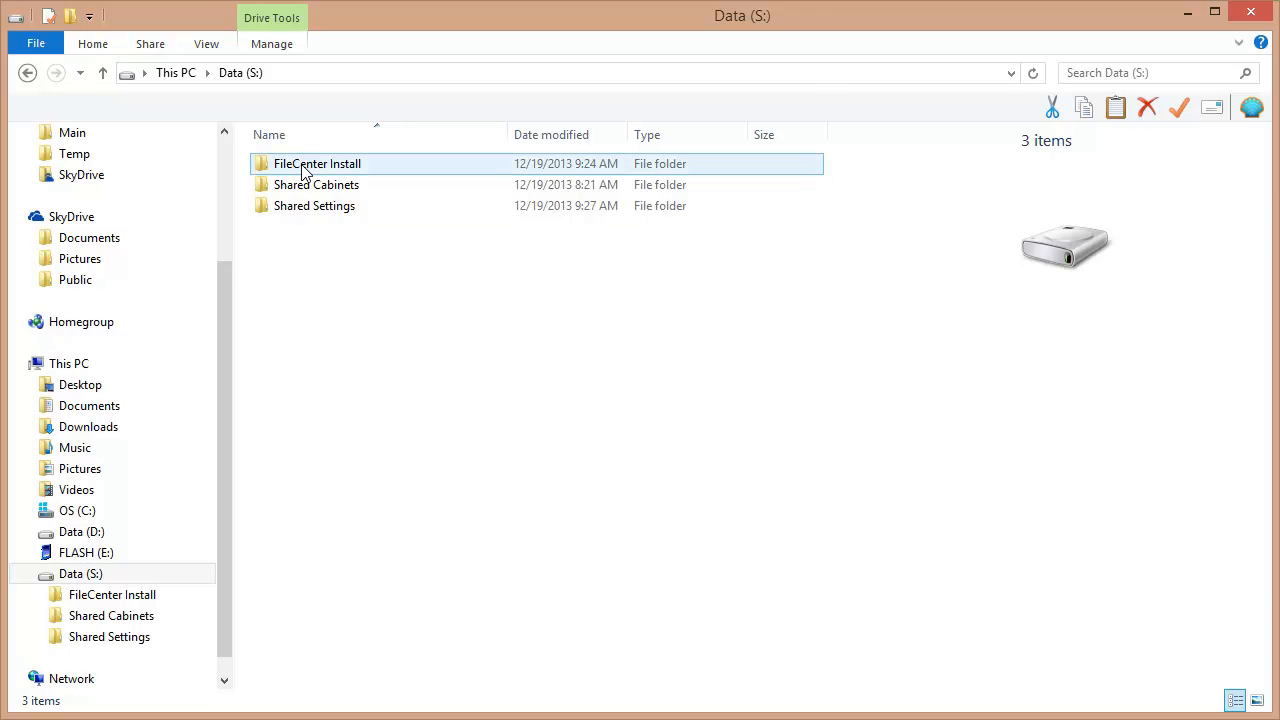
double_click(316, 164)
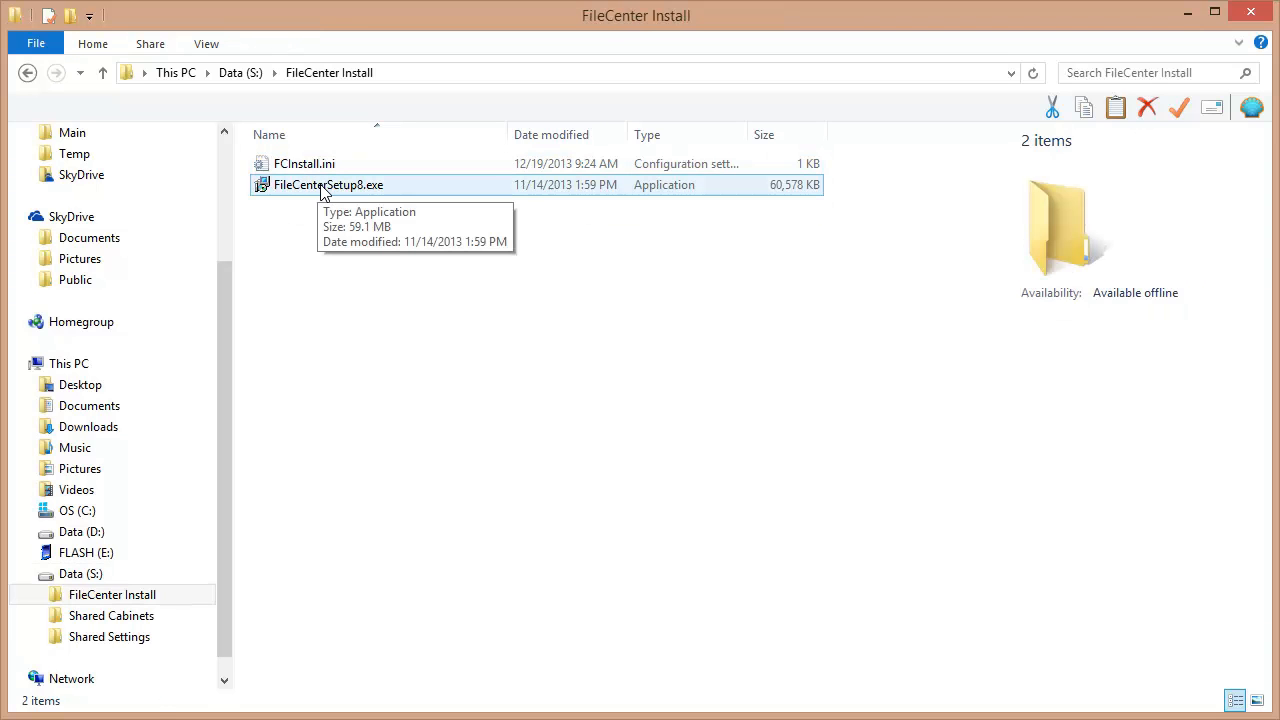
mouse_move(360, 318)
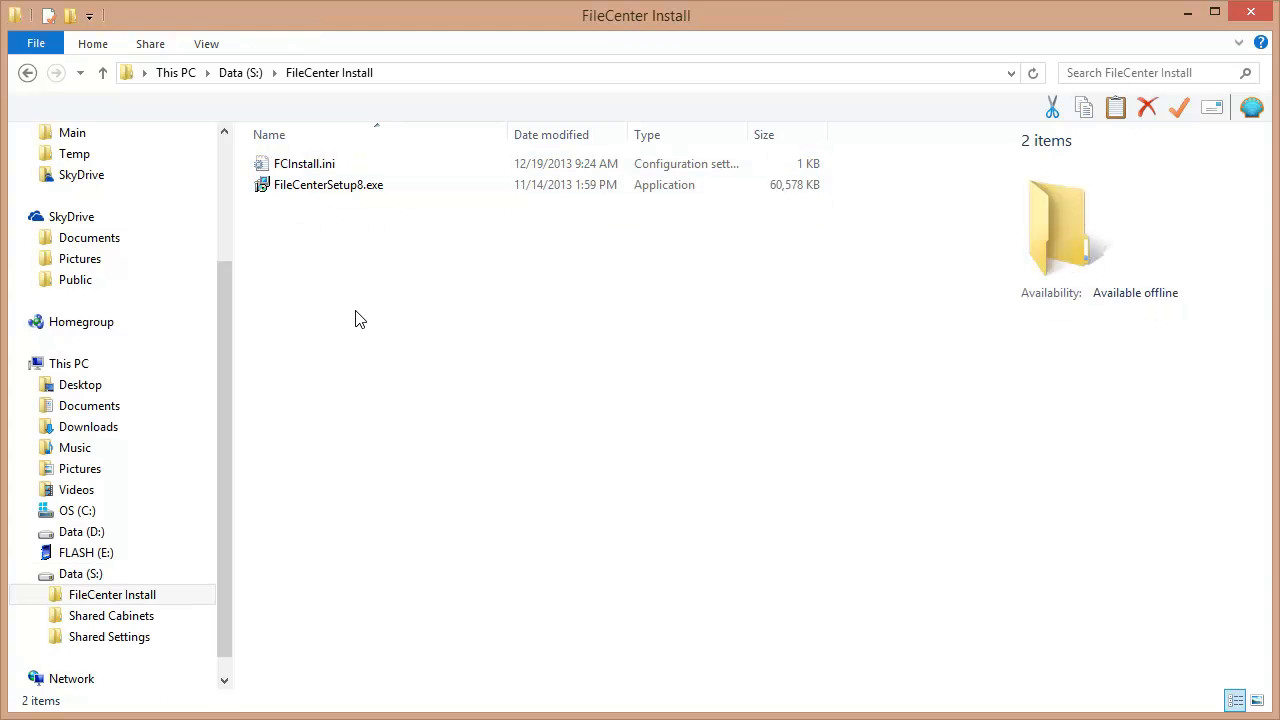
left_click(328, 184)
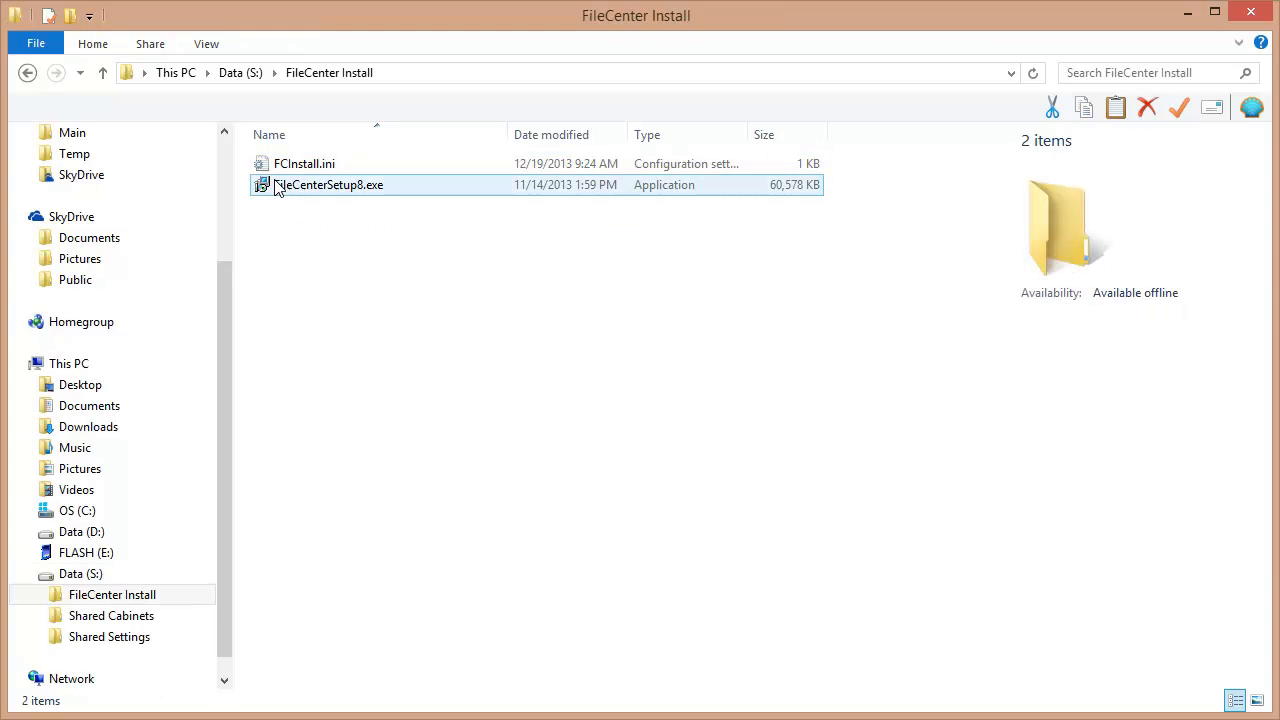
left_click(420, 318)
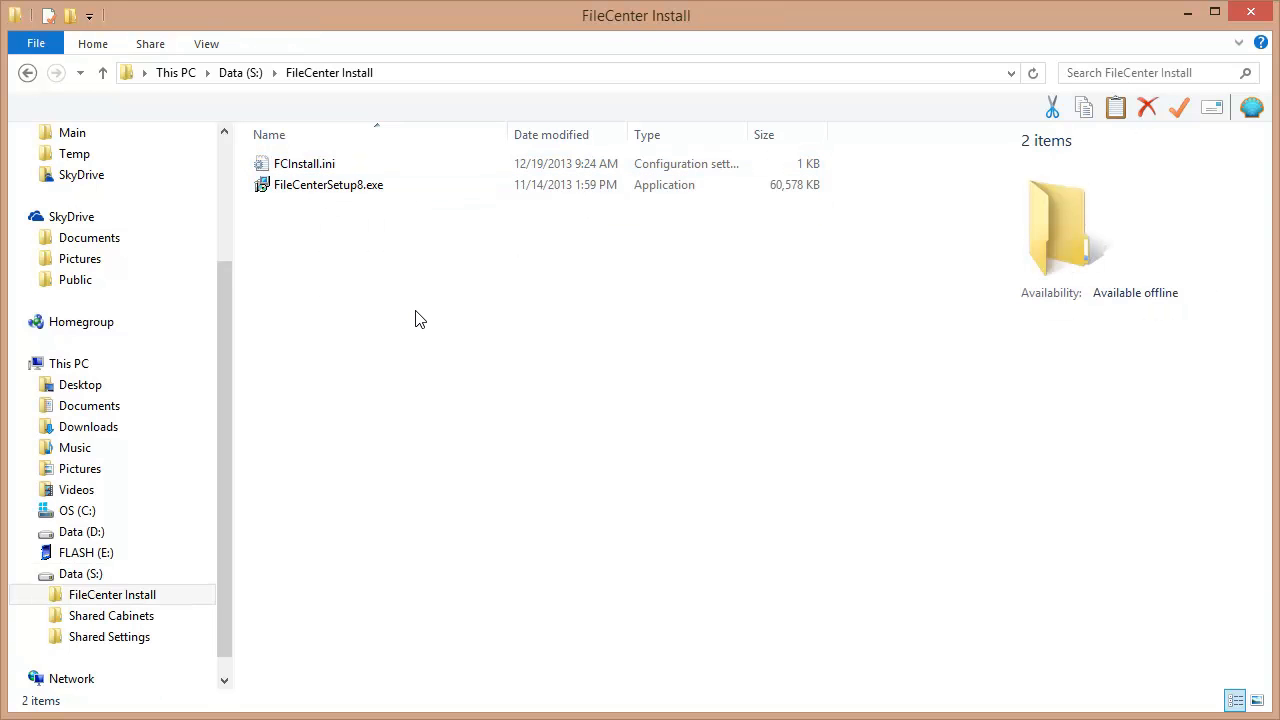
mouse_move(476, 320)
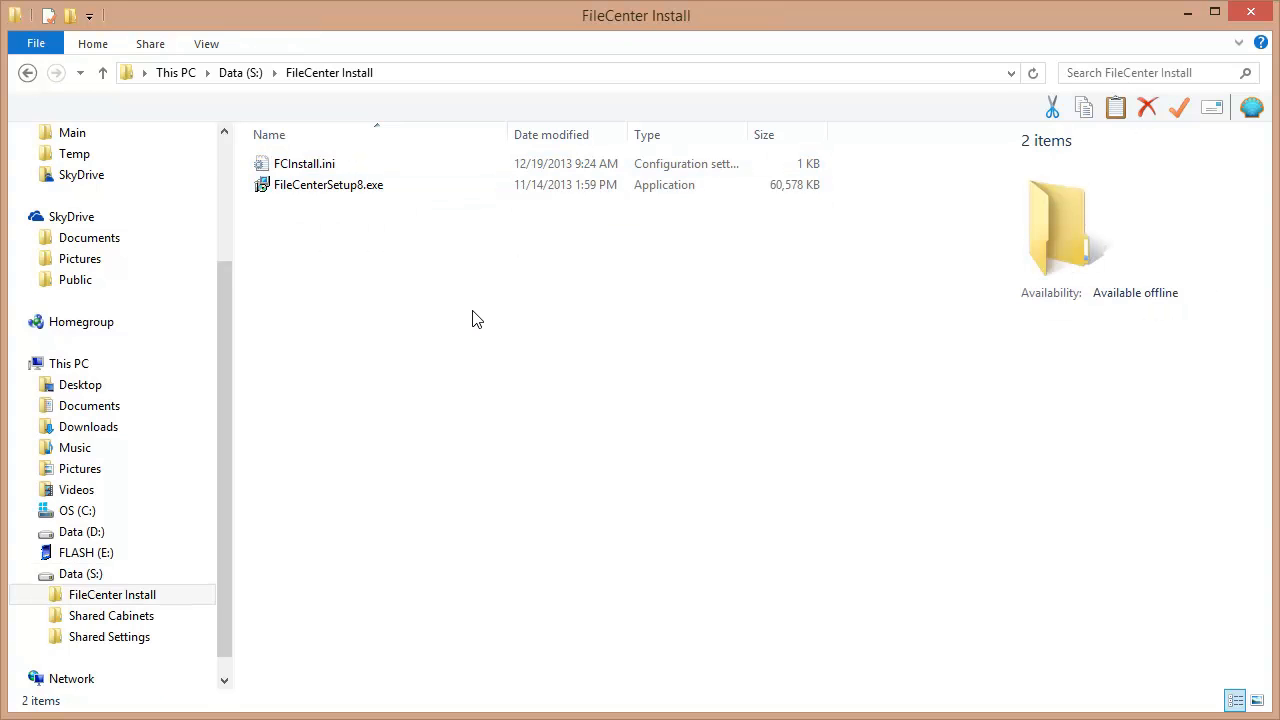
mouse_move(316, 224)
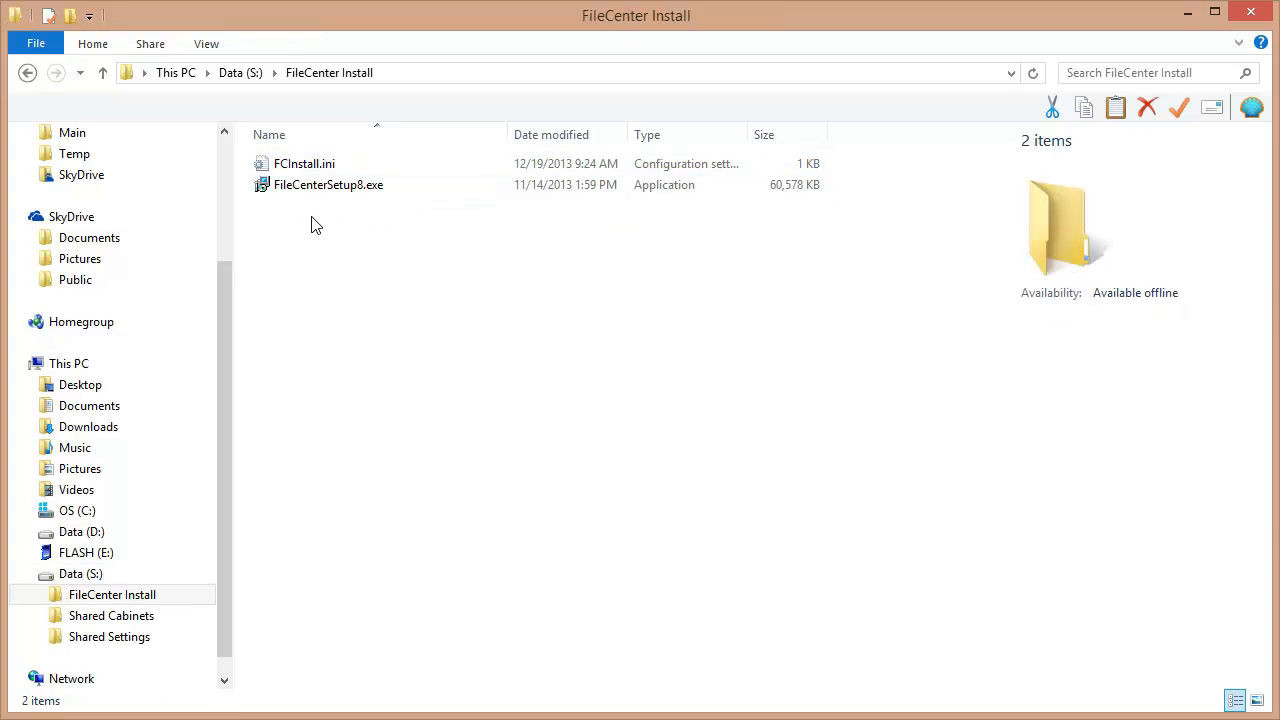
left_click(328, 184)
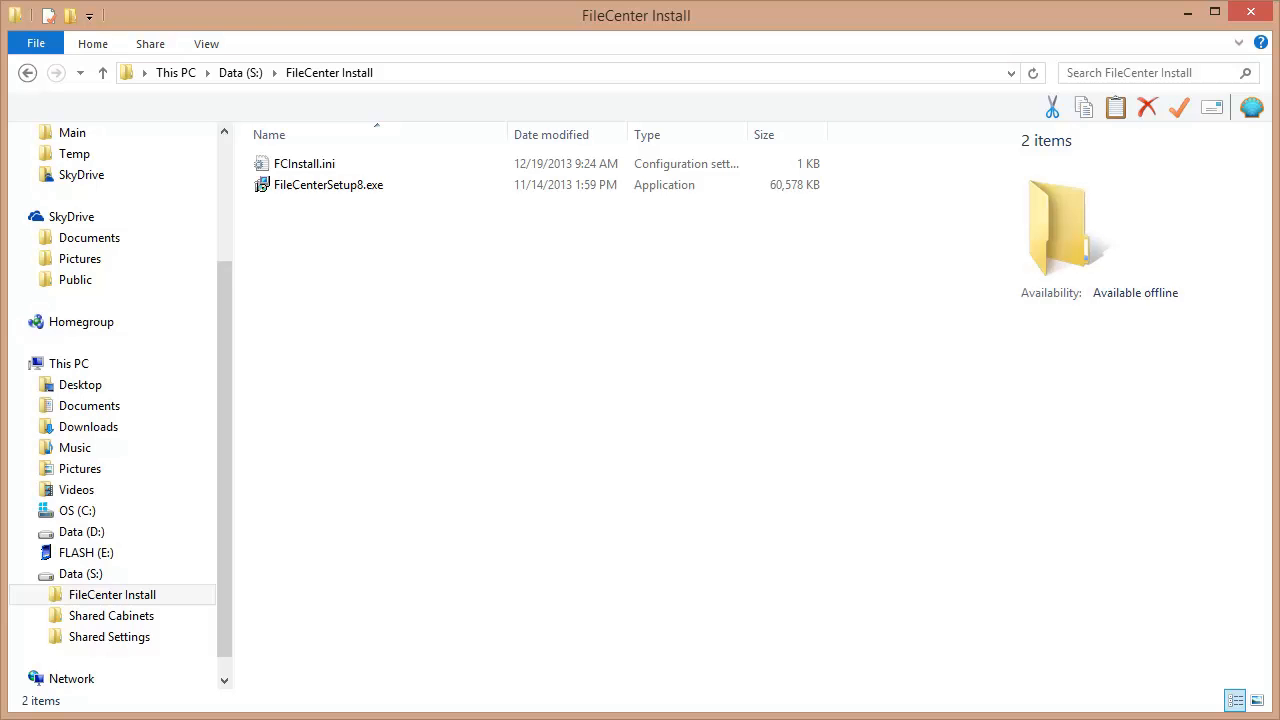
Run FileCenterSetup8.exe so FileCenter installs and opens the shared Cases cabinet.
double_click(328, 184)
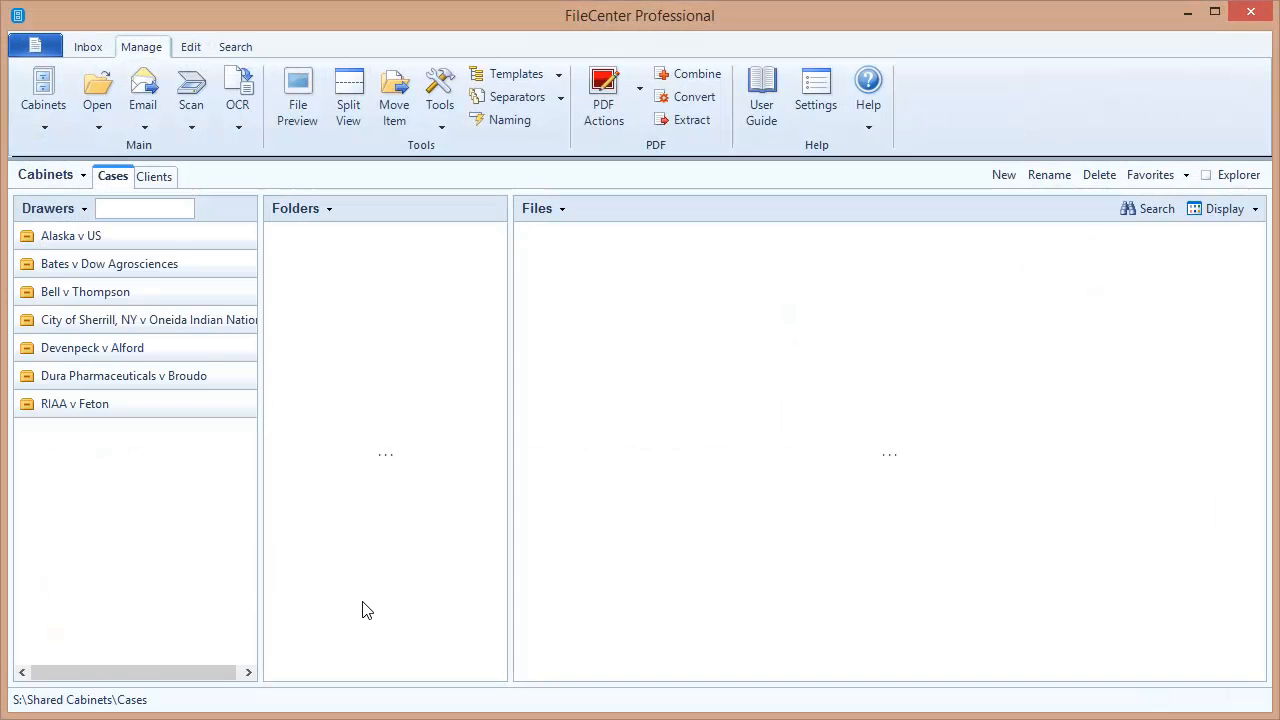
mouse_move(880, 542)
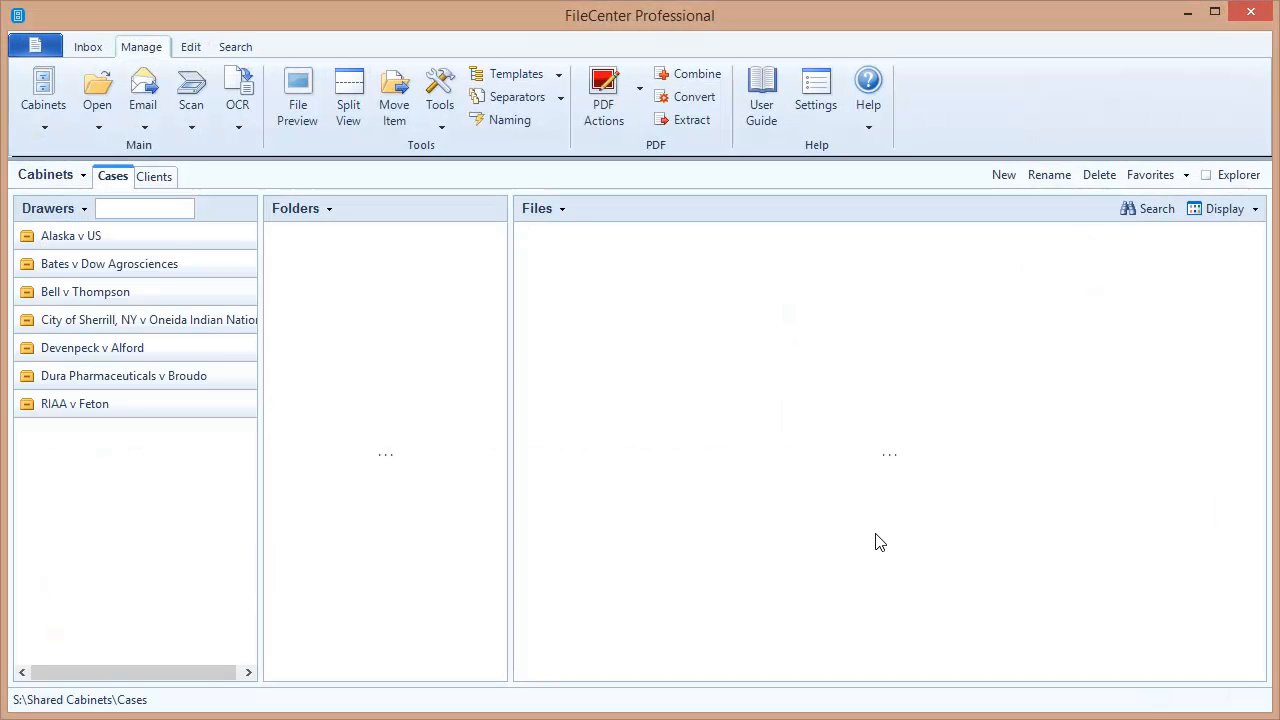
mouse_move(392, 290)
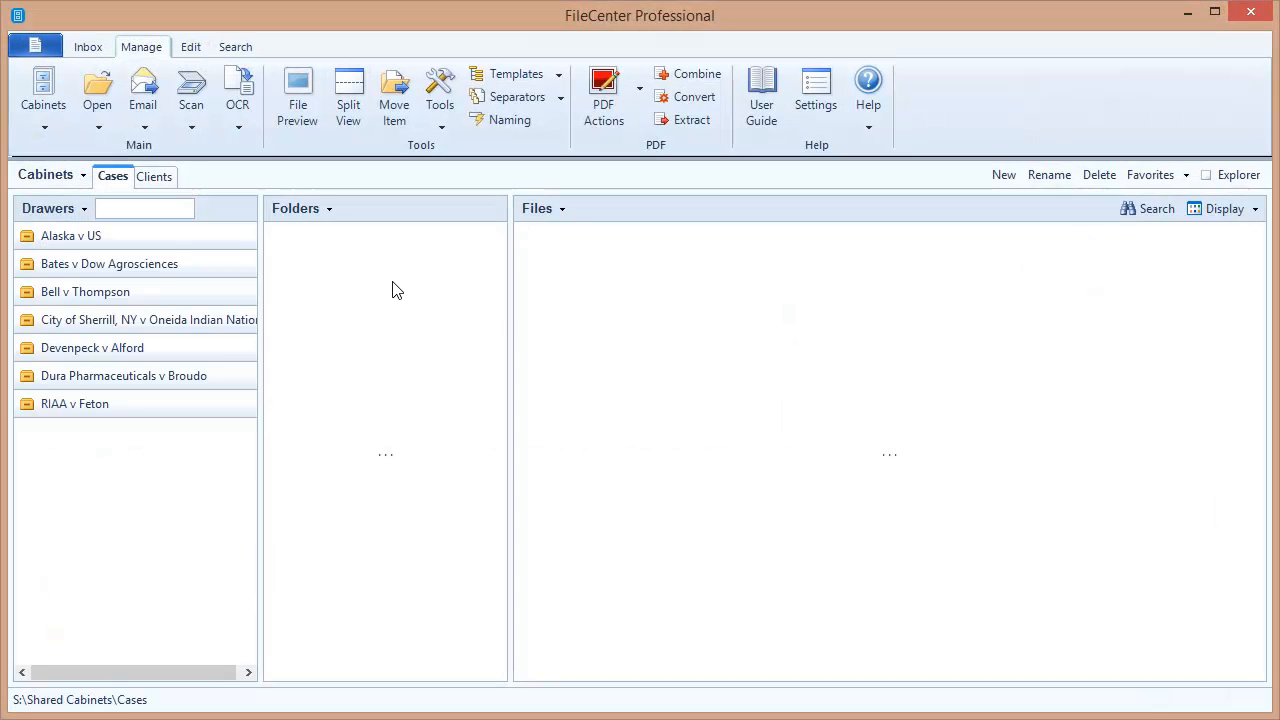
mouse_move(218, 180)
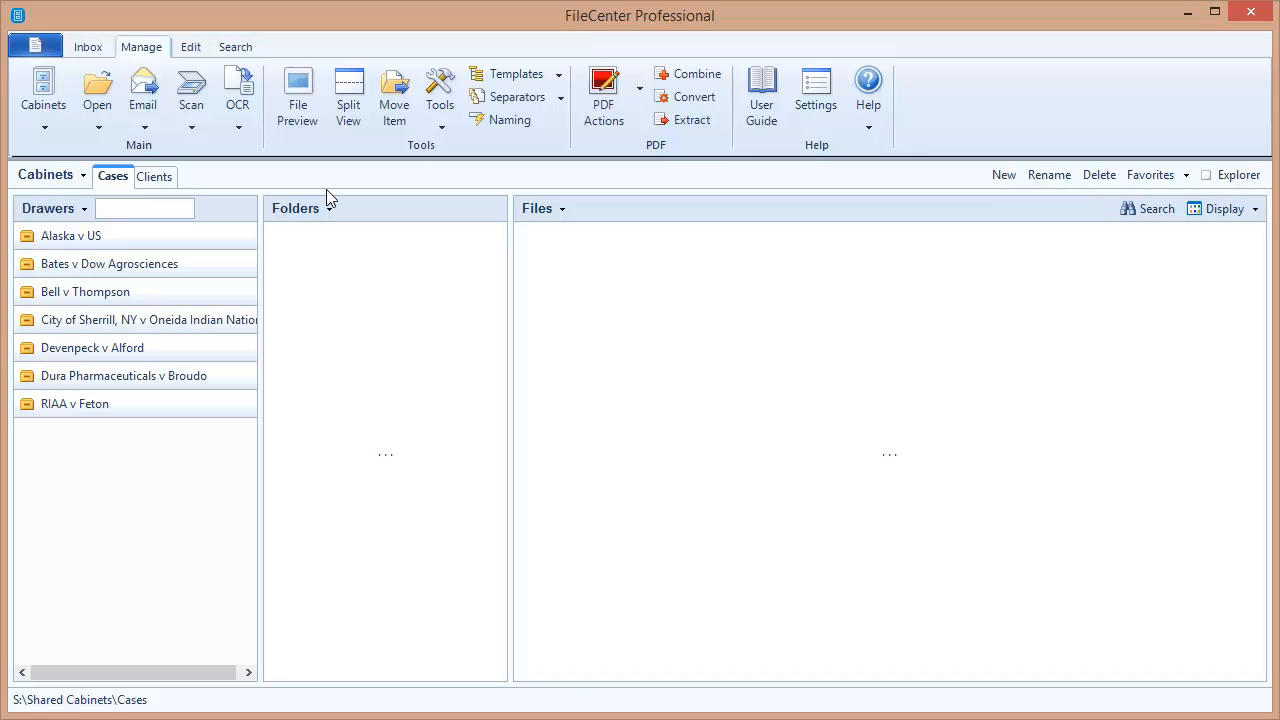
mouse_move(652, 504)
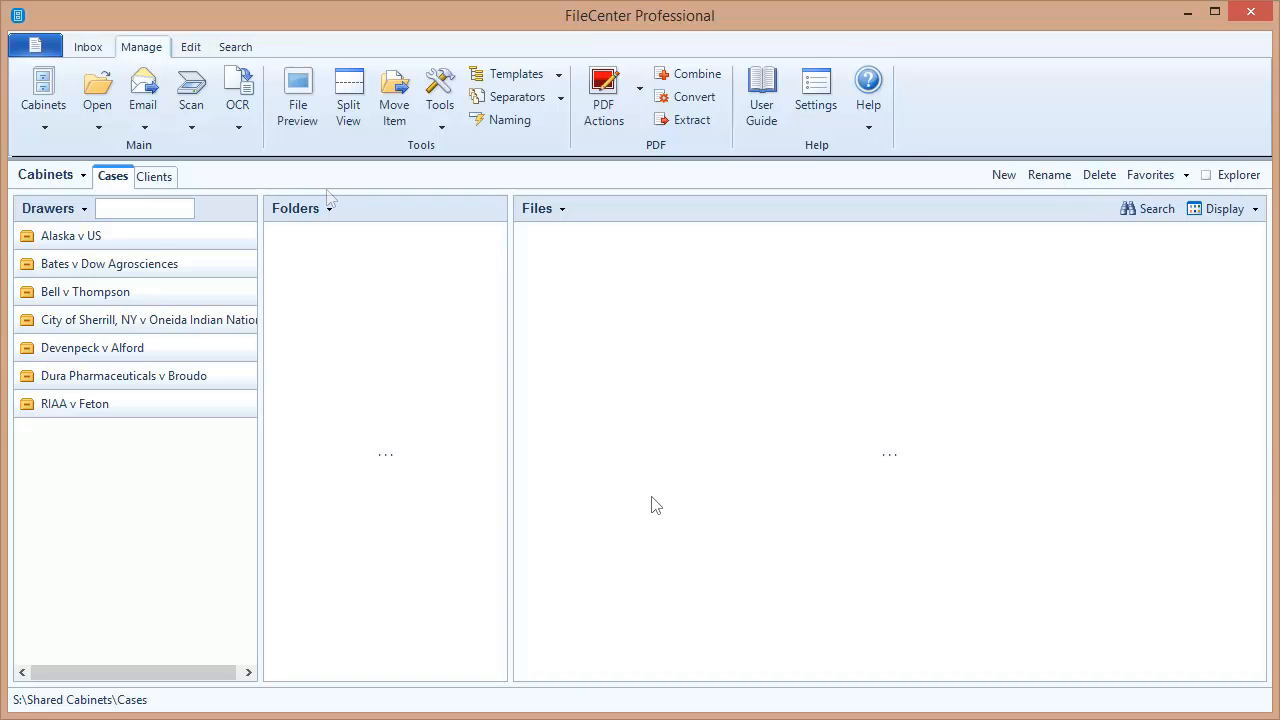
mouse_move(656, 504)
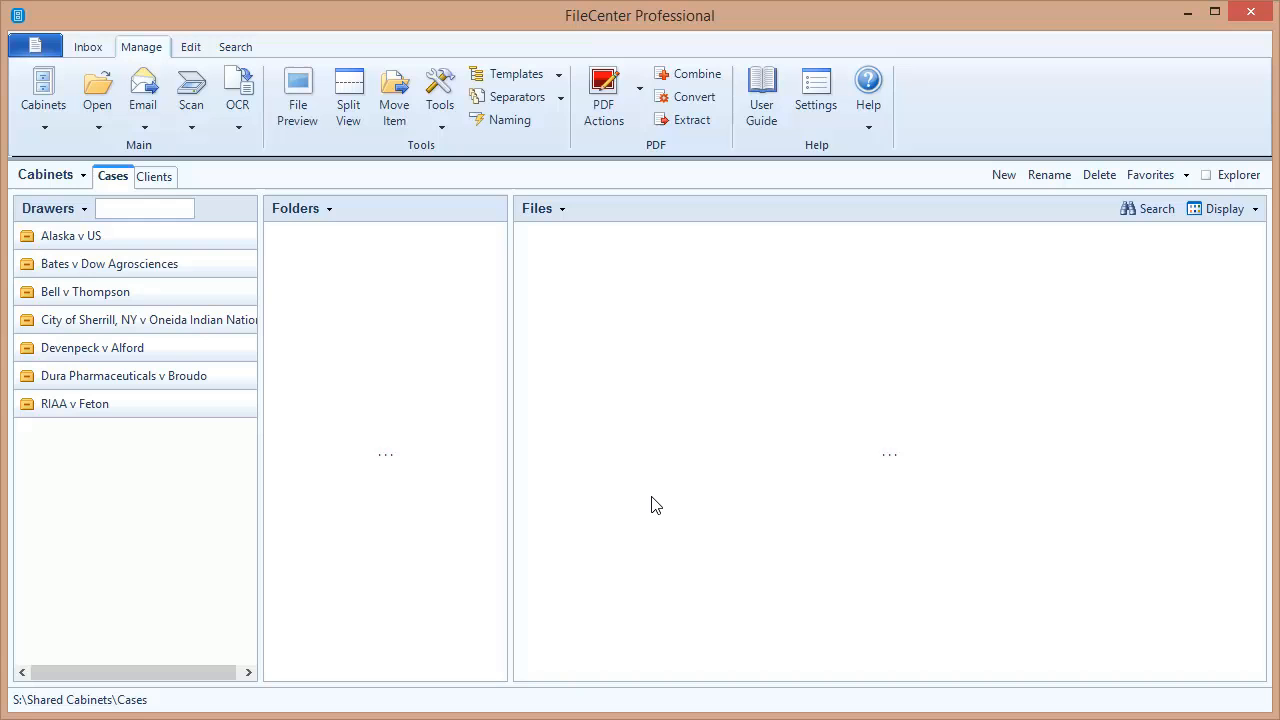